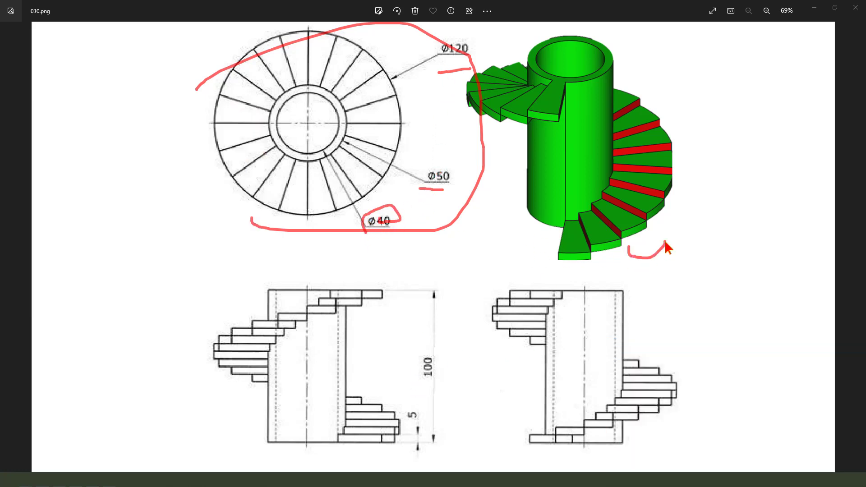
# - Switch to FreeCAD, create a new document with a body, and begin a sketch
pyautogui.click(395, 10)
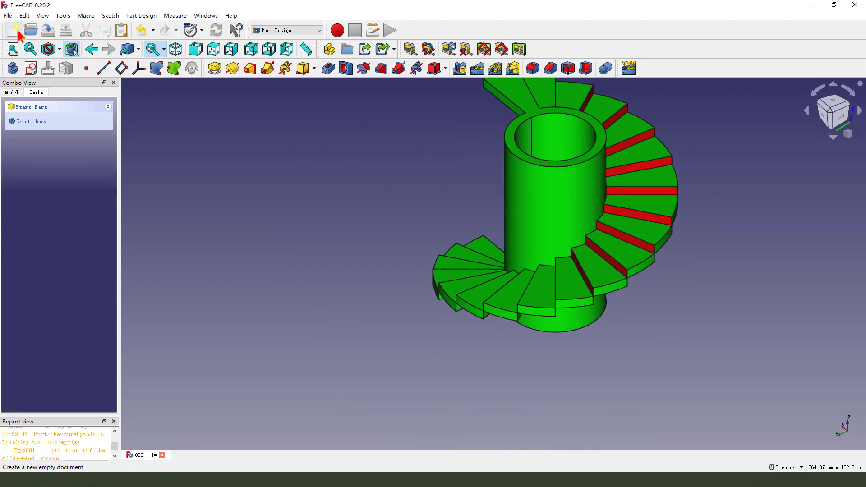
pyautogui.click(17, 30)
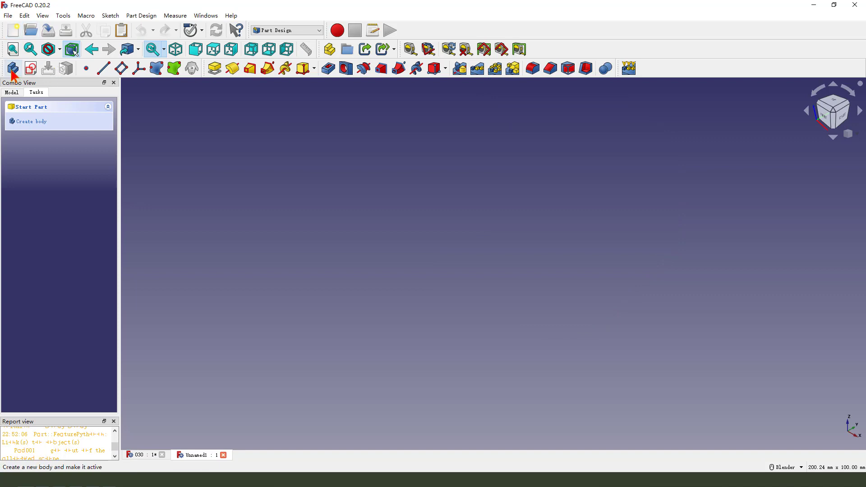
pyautogui.click(30, 68)
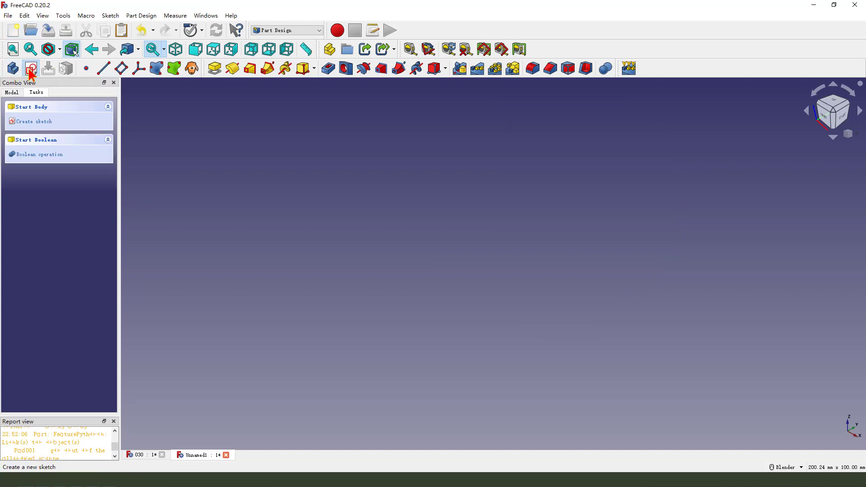
pyautogui.click(34, 121)
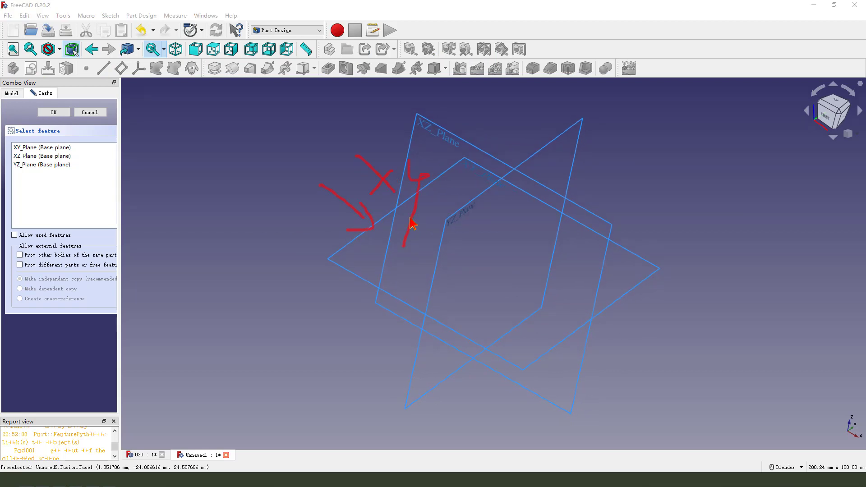
# - Draw two concentric circles on the XY plane with 50 mm and 40 mm diameters
pyautogui.click(53, 112)
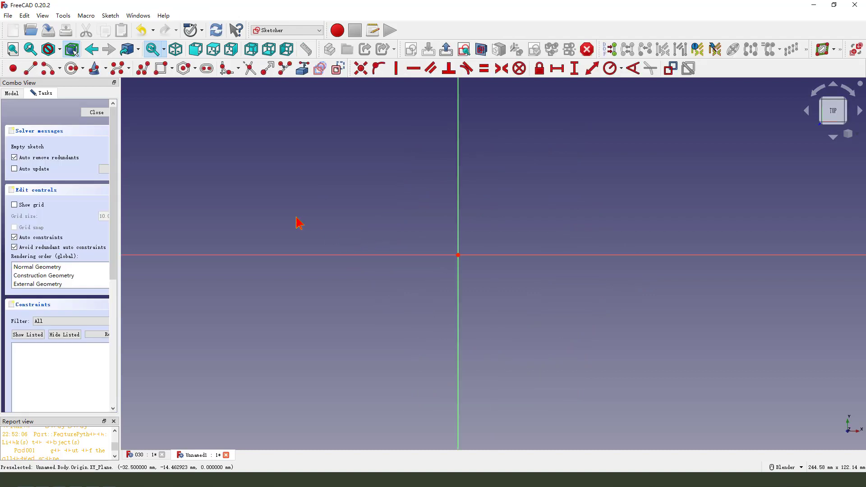
pyautogui.click(70, 68)
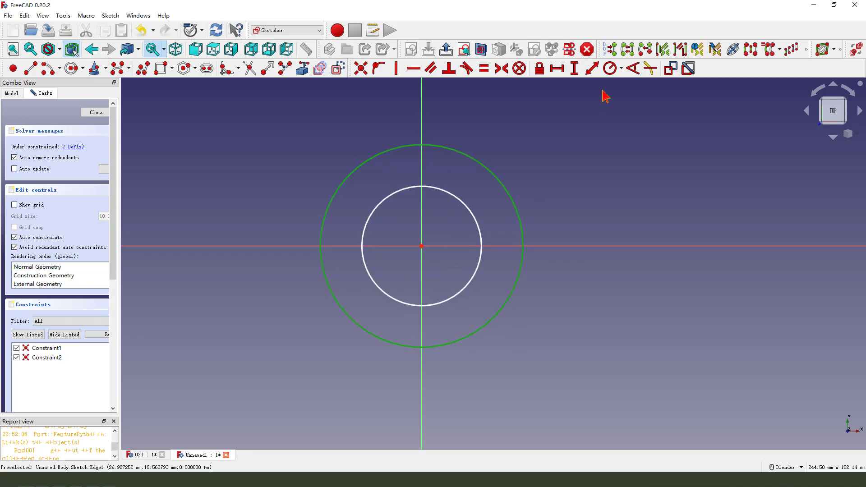
pyautogui.click(610, 68)
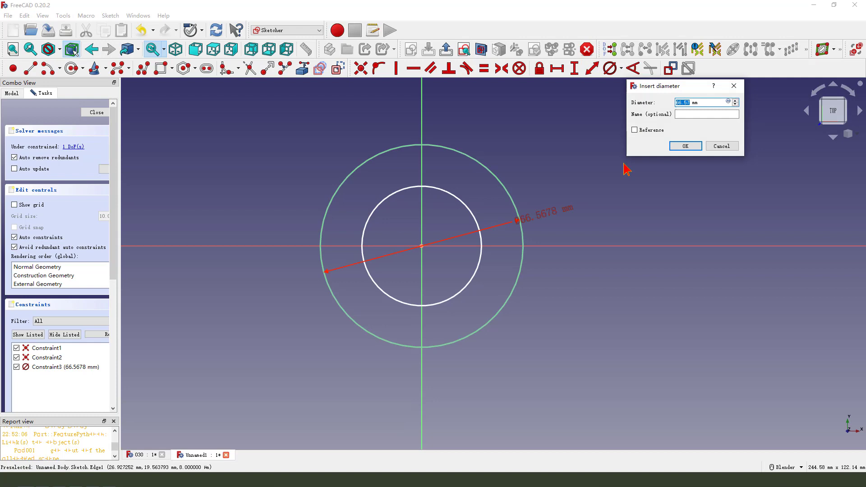
pyautogui.click(684, 145)
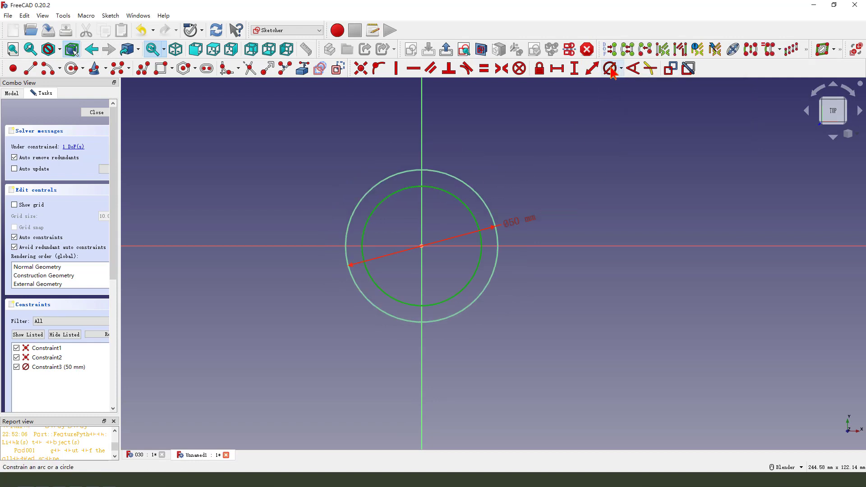
pyautogui.click(610, 68)
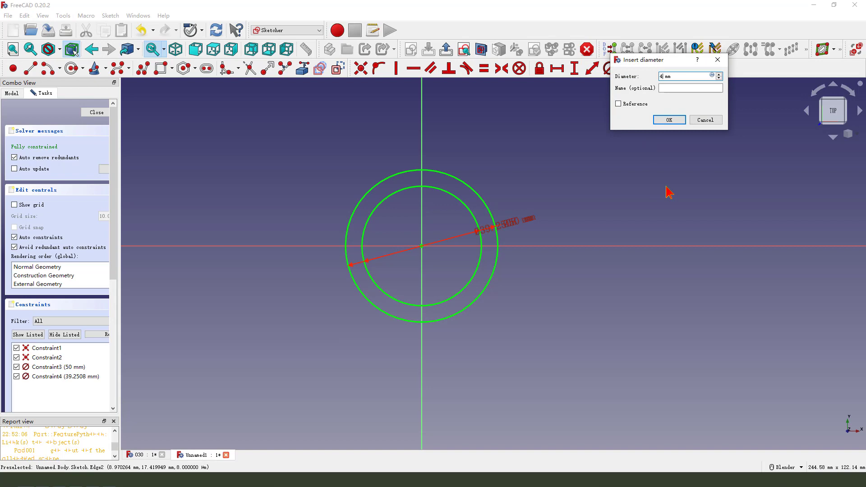
pyautogui.click(668, 120)
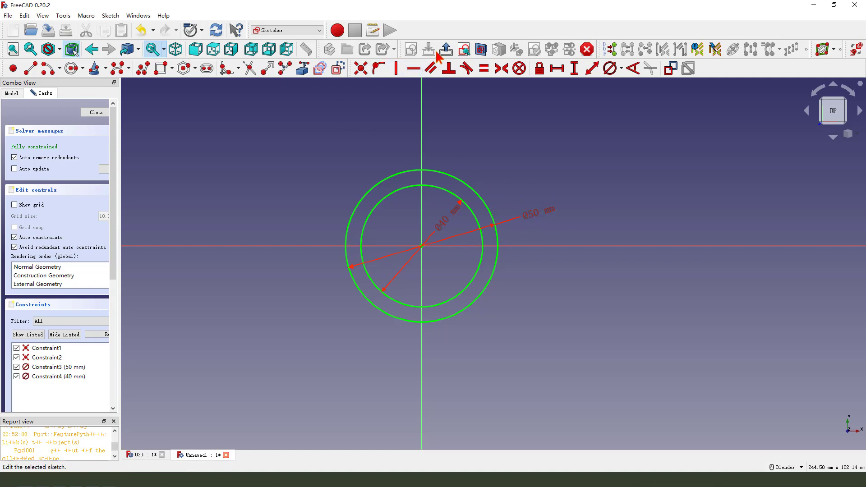
# - Close the ring sketch and pad it to a length of 100 mm
pyautogui.click(95, 112)
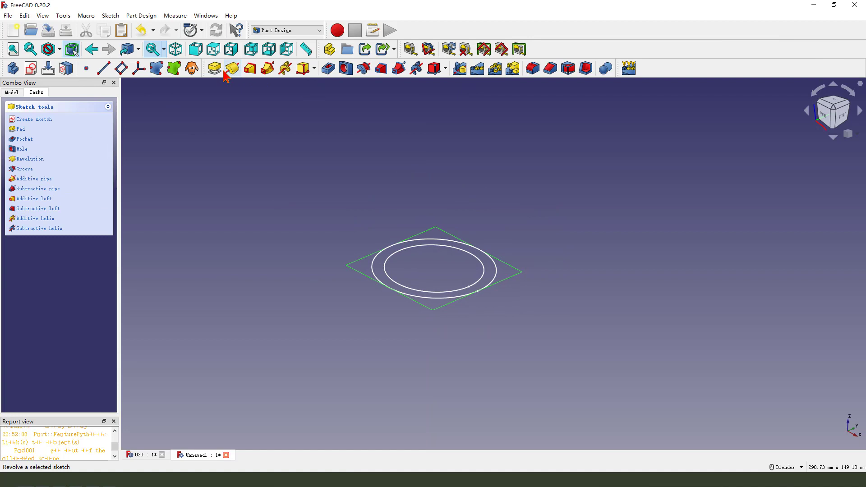
pyautogui.click(213, 68)
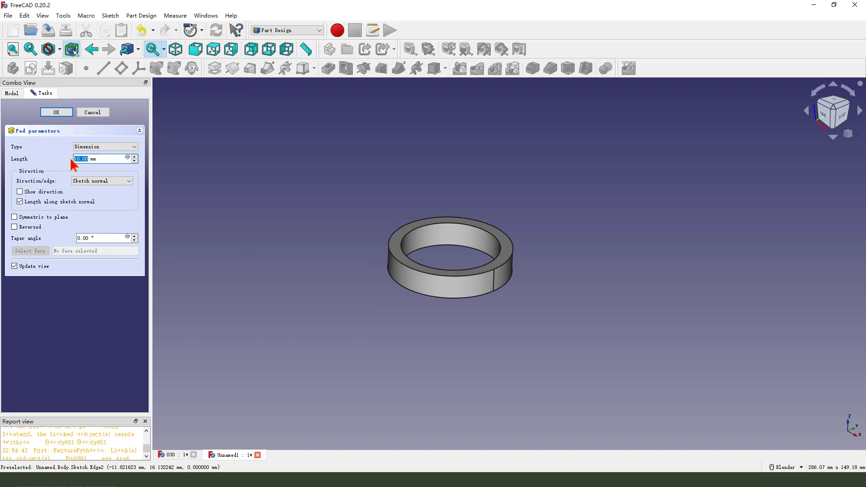
pyautogui.write('100')
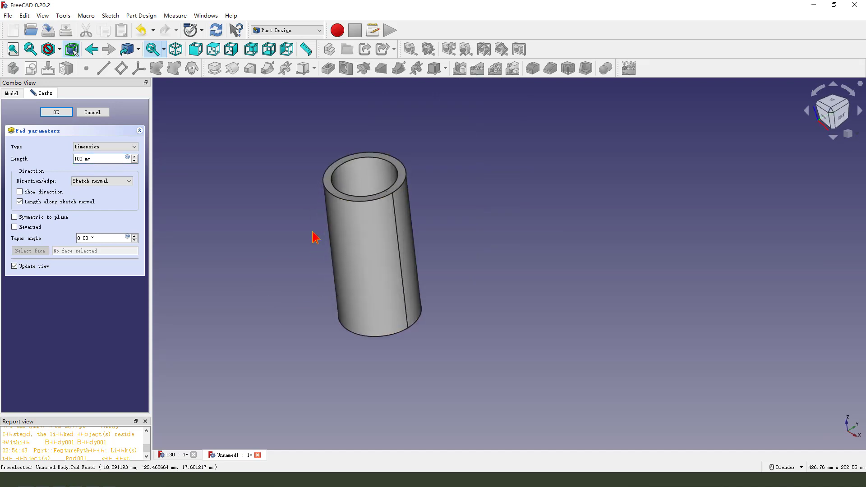
pyautogui.click(56, 112)
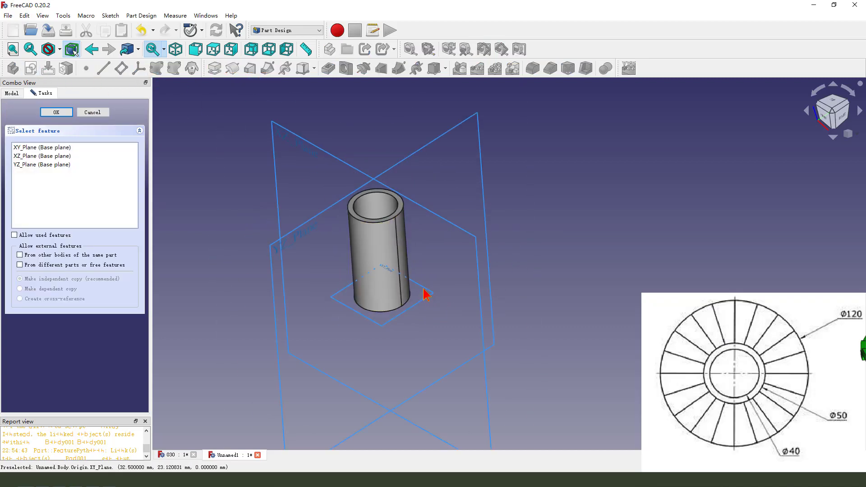
# - Place the step sketch Sketch001 on the XY plane and hide the padded column
pyautogui.click(56, 112)
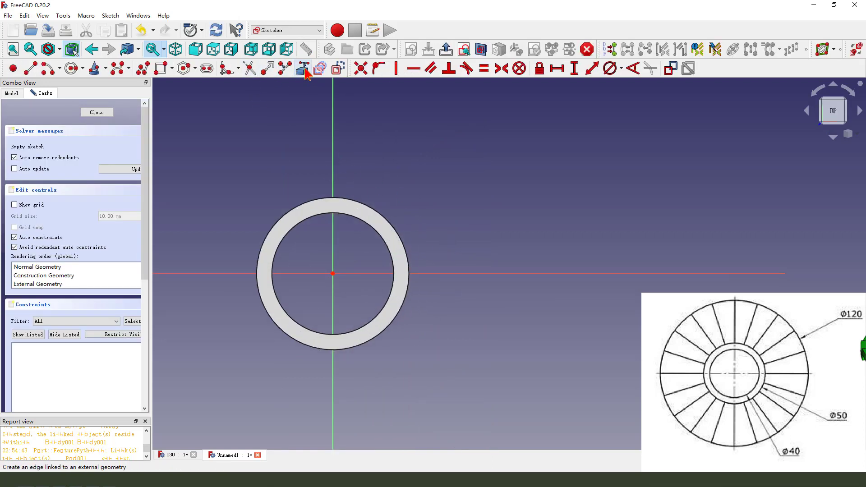
pyautogui.moveTo(409, 254)
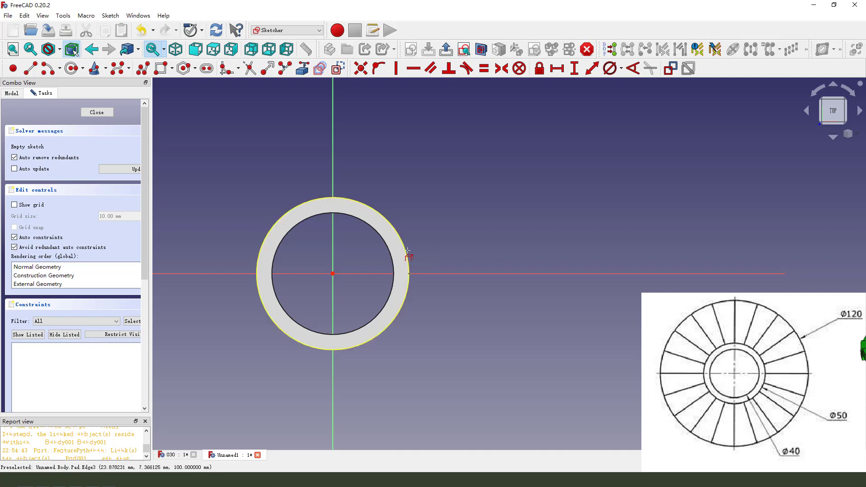
pyautogui.moveTo(406, 252)
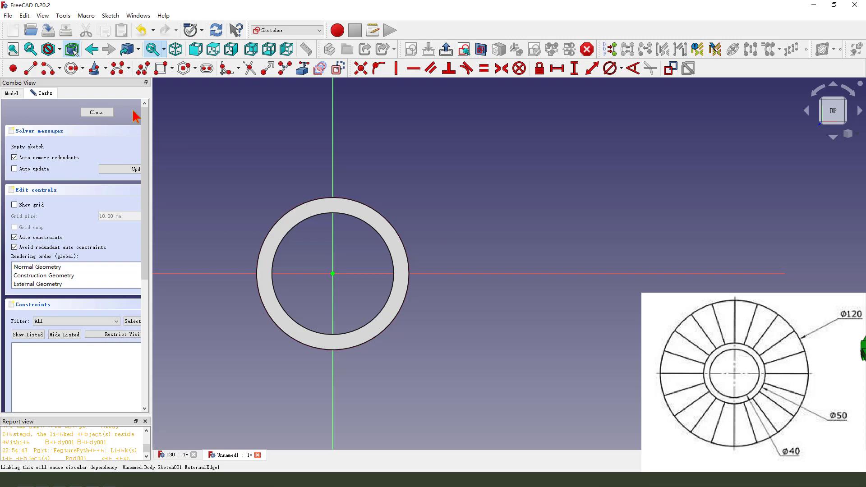
pyautogui.click(96, 112)
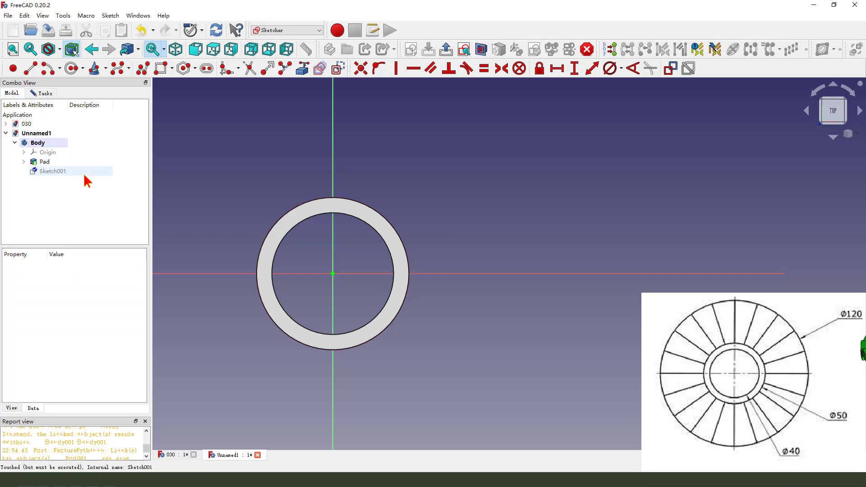
pyautogui.click(44, 161)
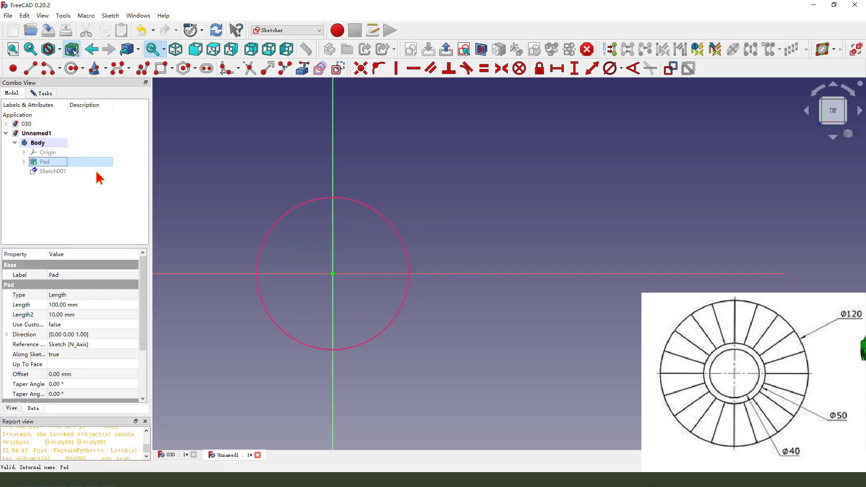
pyautogui.moveTo(50, 68)
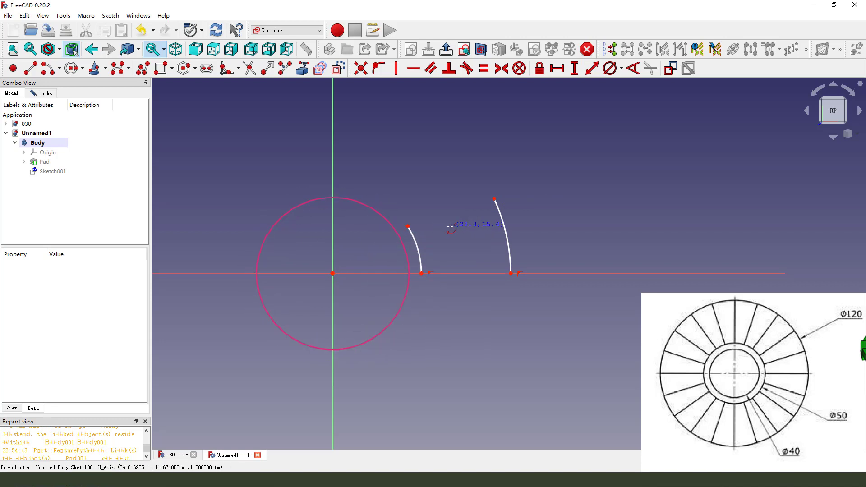
pyautogui.moveTo(430, 219)
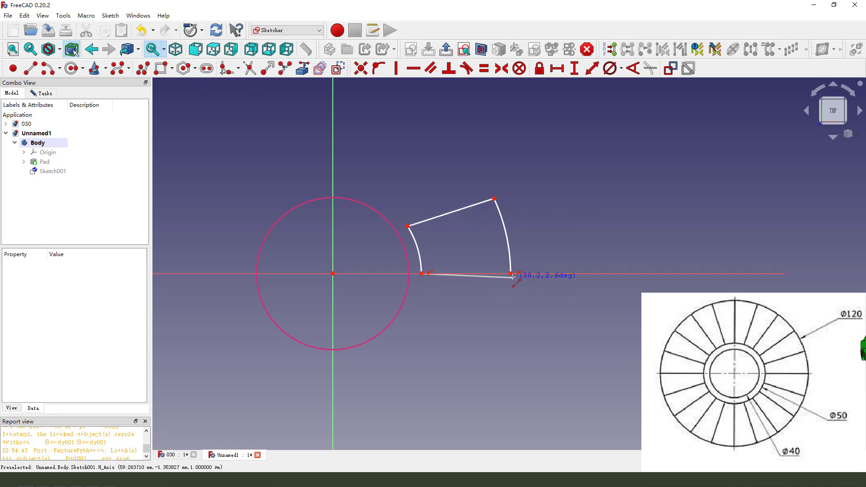
pyautogui.moveTo(400, 271)
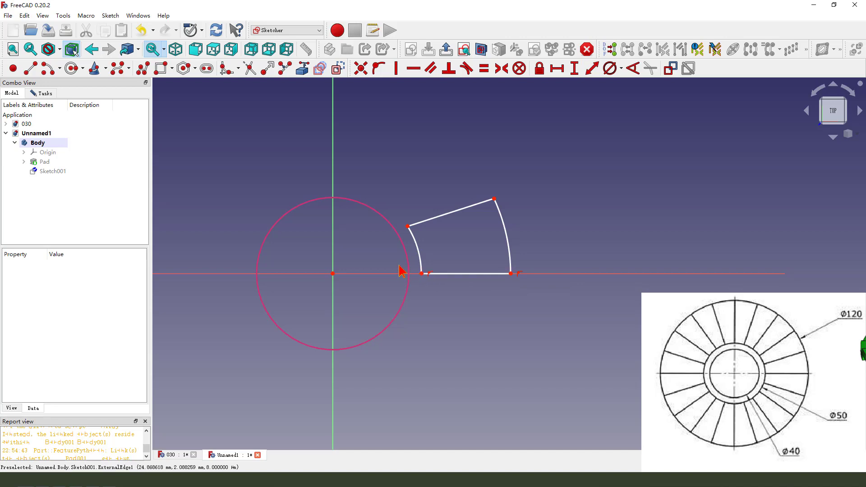
pyautogui.moveTo(328, 288)
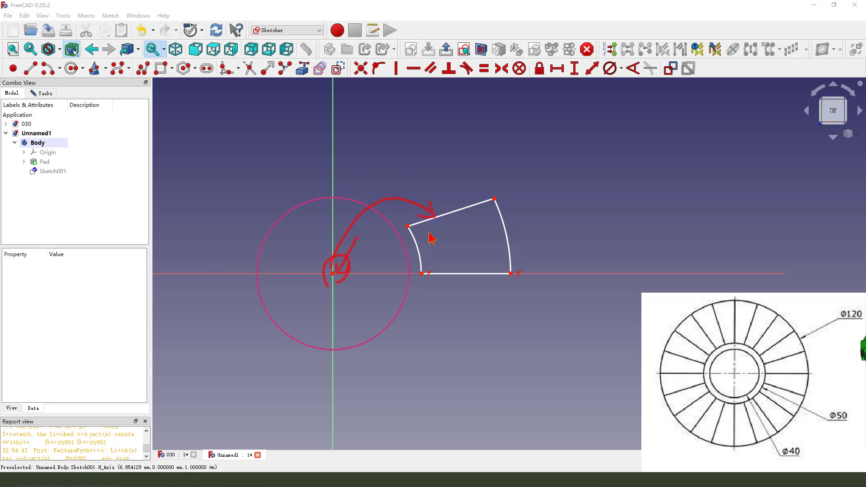
# - Constrain the wedge: arcs on the axis, 18° angle, inner arc on column, 60 mm radius
pyautogui.click(436, 215)
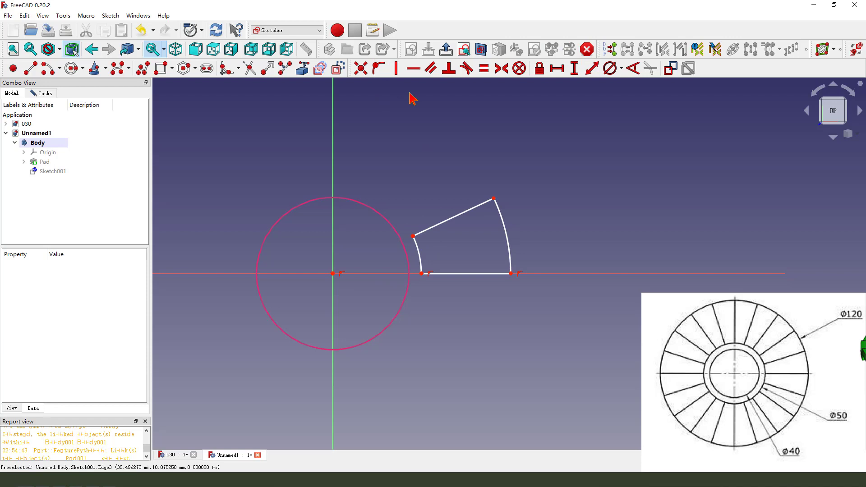
pyautogui.moveTo(463, 252)
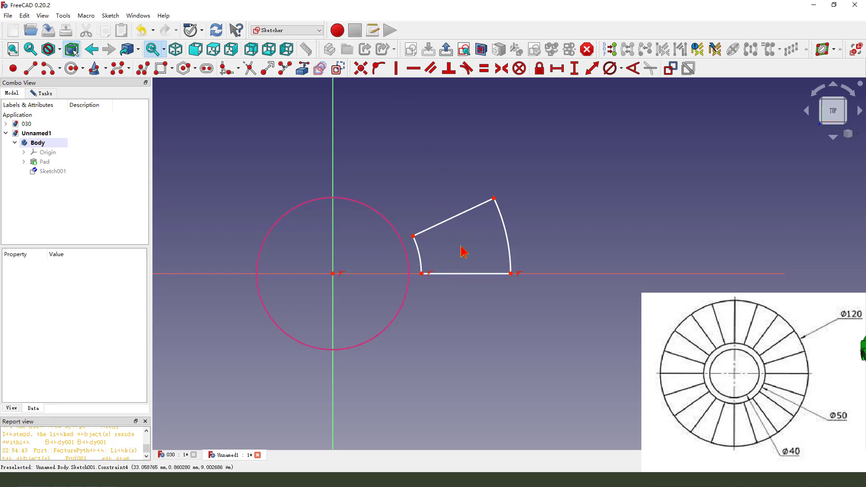
pyautogui.click(52, 171)
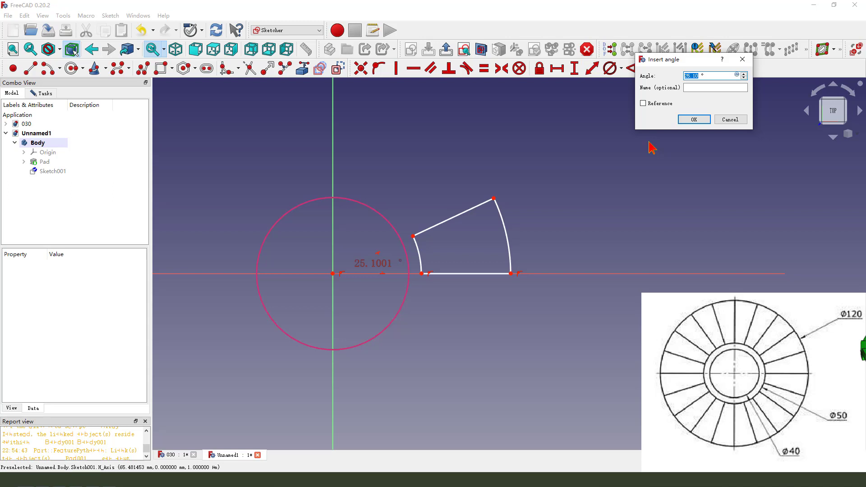
pyautogui.click(693, 119)
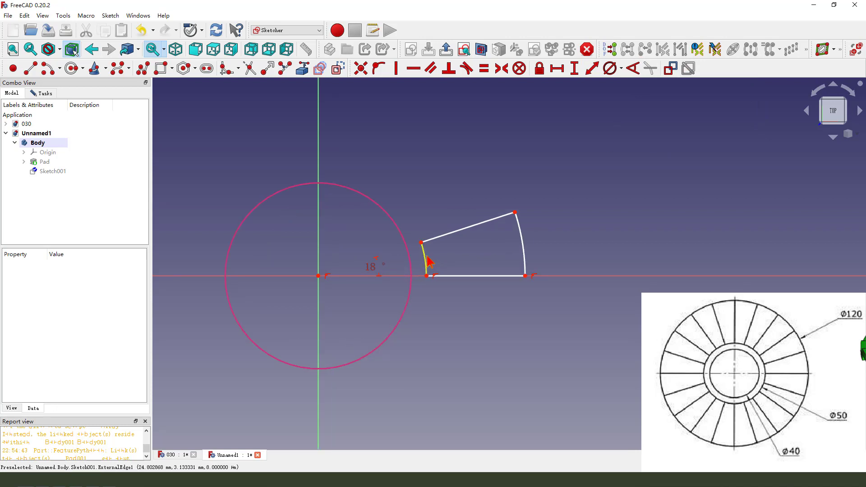
pyautogui.click(53, 172)
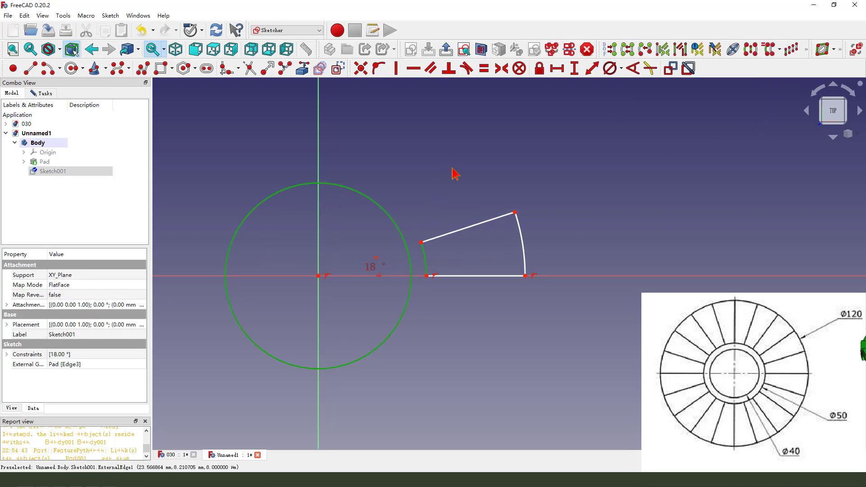
pyautogui.moveTo(484, 69)
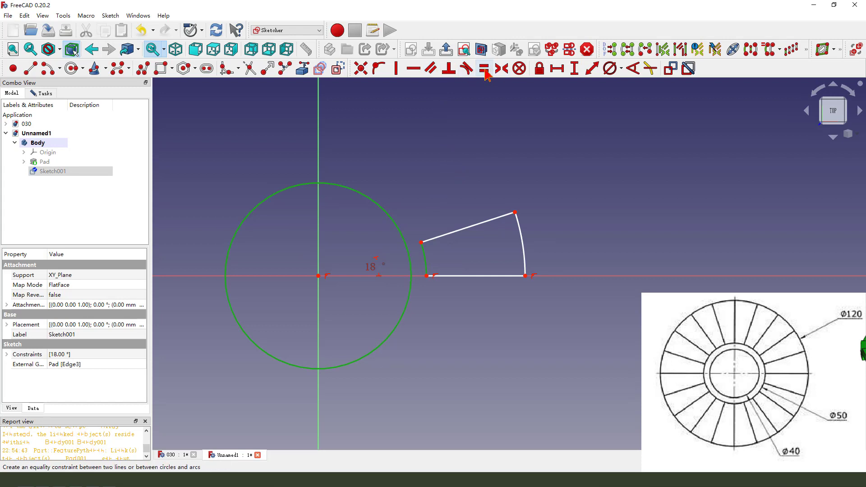
pyautogui.click(484, 69)
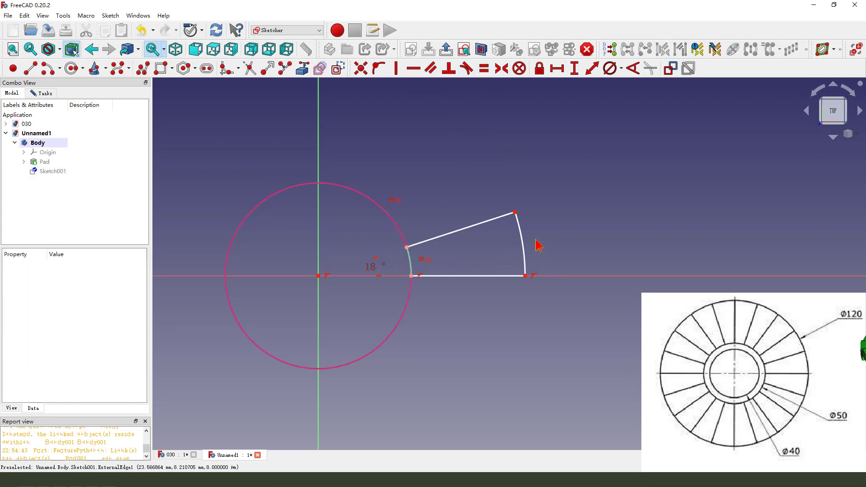
pyautogui.click(612, 68)
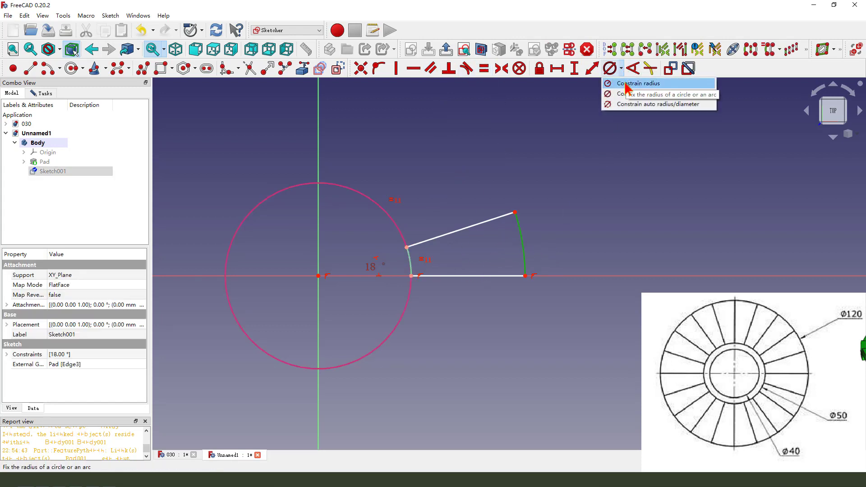
pyautogui.click(639, 83)
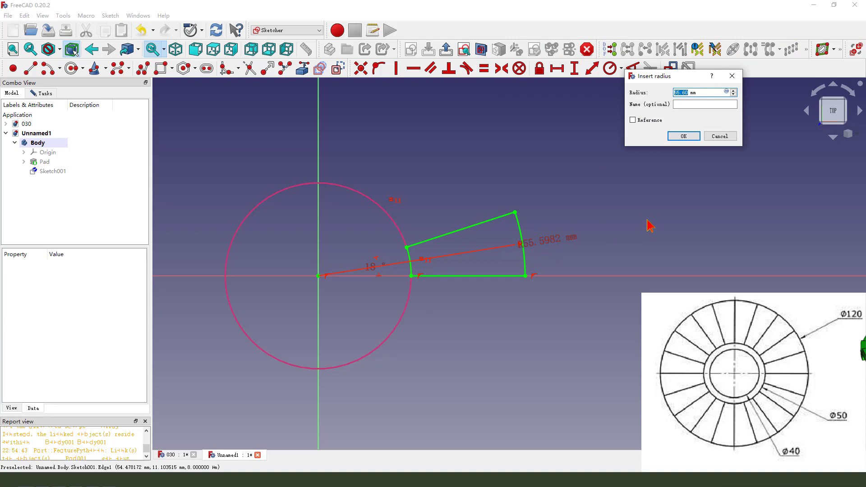
pyautogui.click(683, 135)
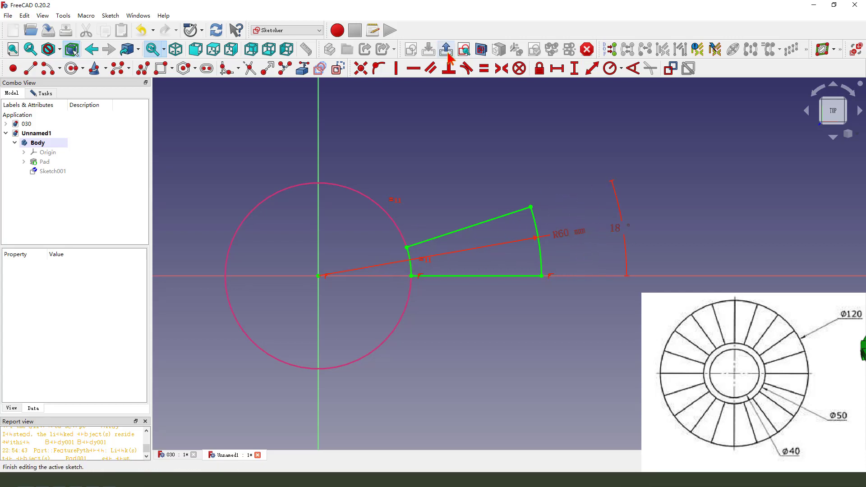
# - Close the wedge sketch, add the new body Body001, and expand the original body
pyautogui.click(448, 49)
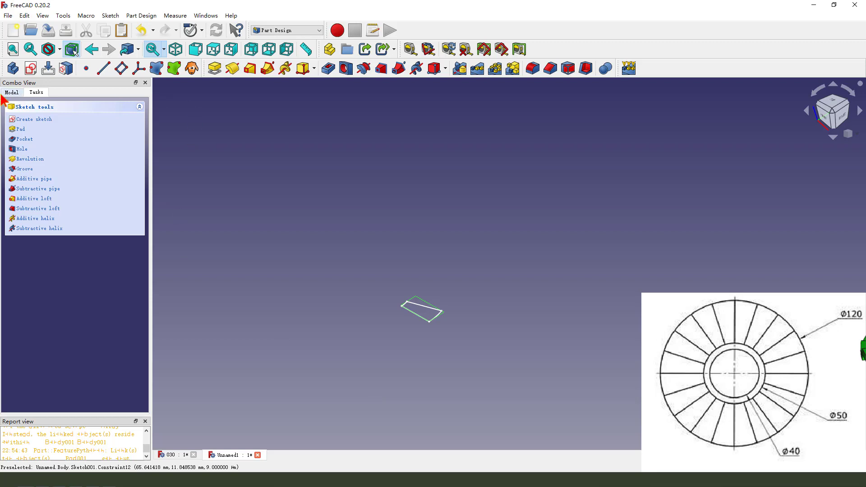
pyautogui.click(20, 129)
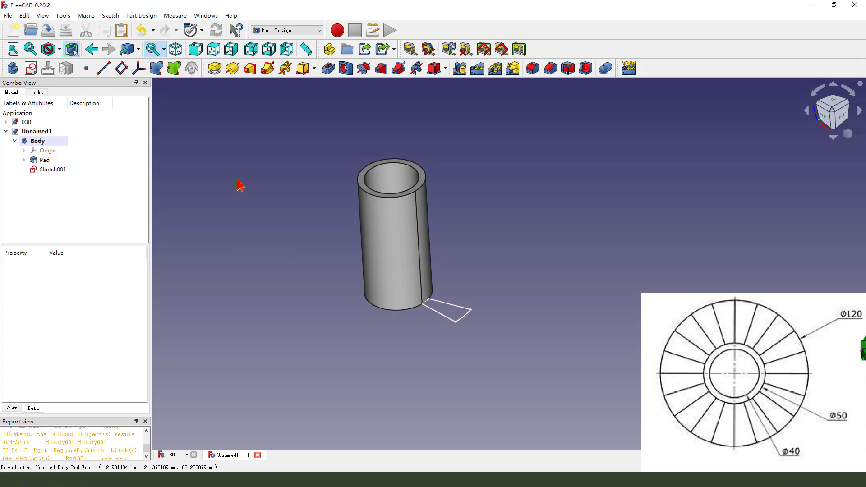
pyautogui.moveTo(12, 68)
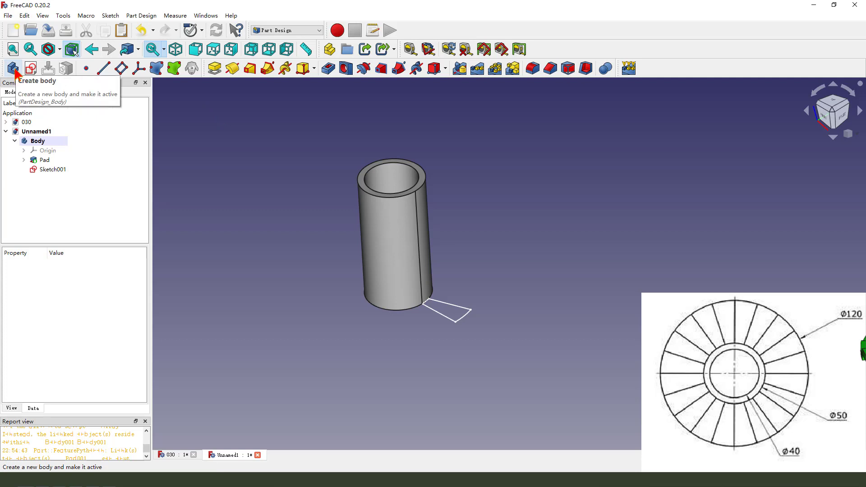
pyautogui.click(11, 68)
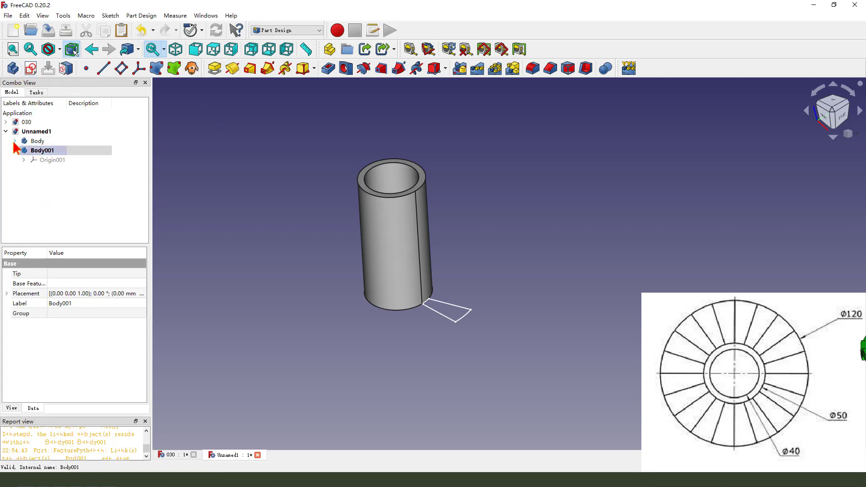
pyautogui.click(16, 141)
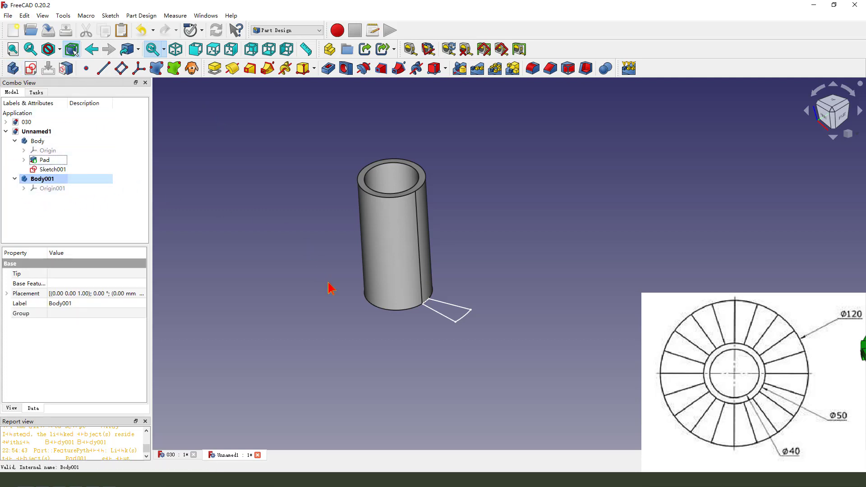
pyautogui.click(53, 169)
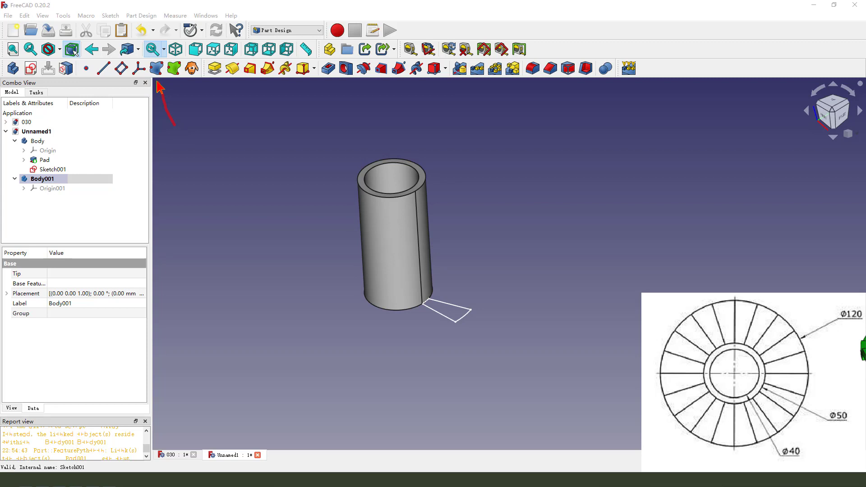
# - Set up a shape binder in Body001 with Sketch001 as its source
pyautogui.click(173, 69)
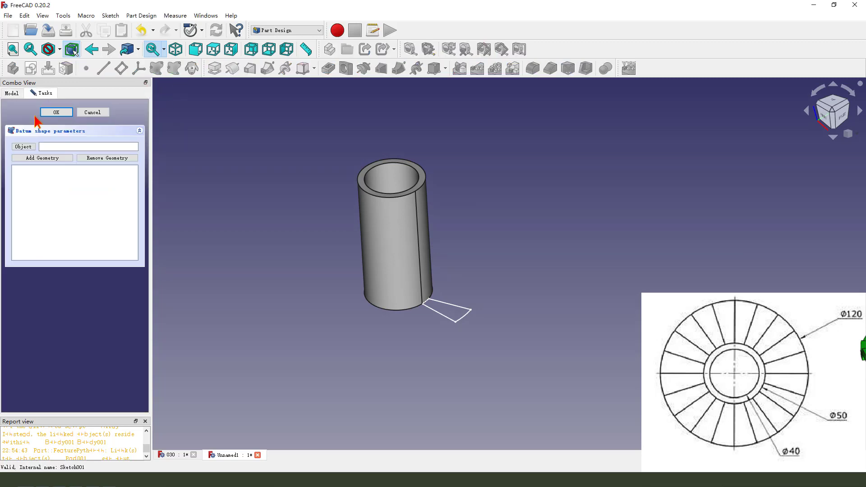
pyautogui.moveTo(67, 140)
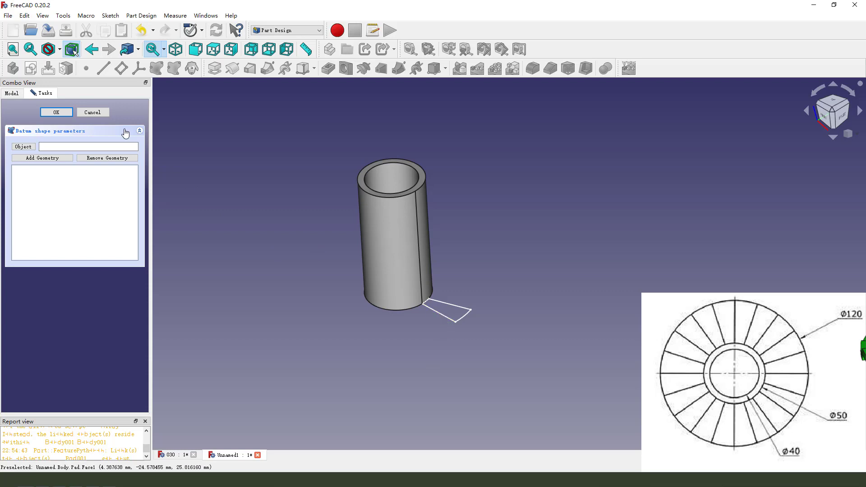
pyautogui.click(92, 113)
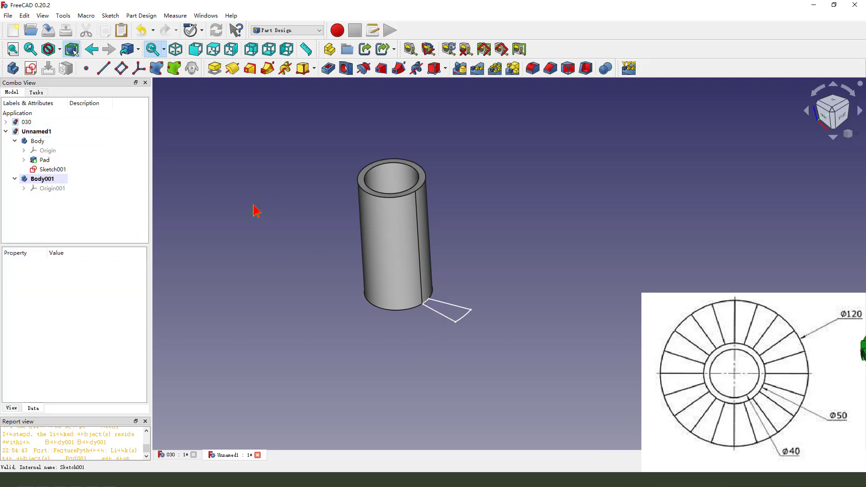
pyautogui.click(52, 169)
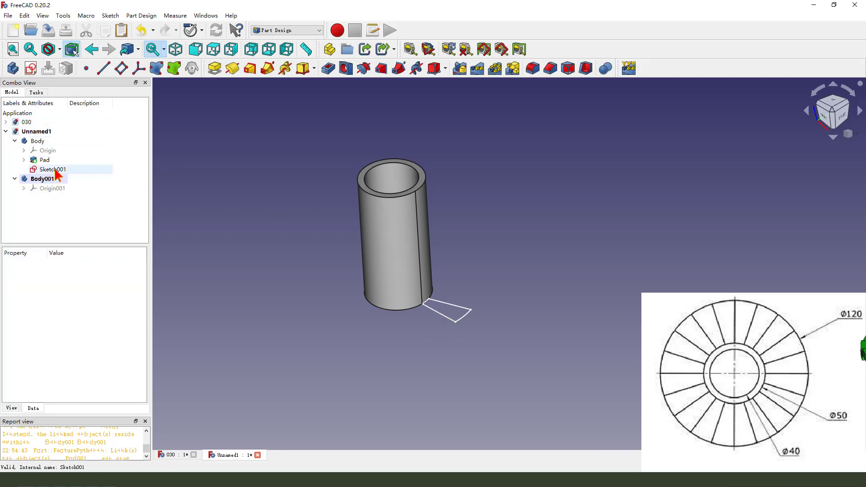
pyautogui.click(52, 169)
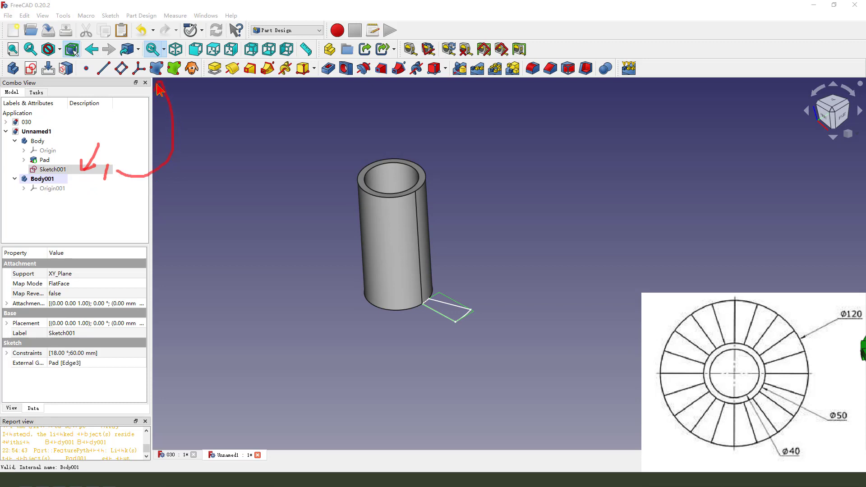
pyautogui.moveTo(160, 82)
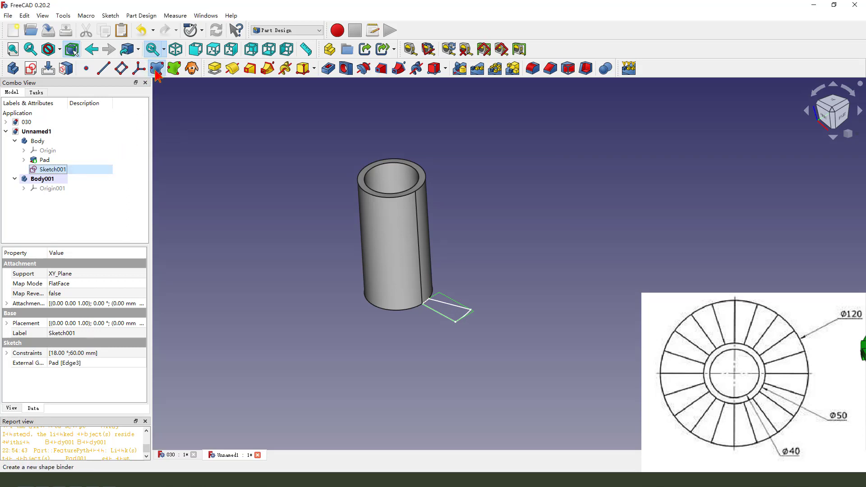
pyautogui.click(157, 68)
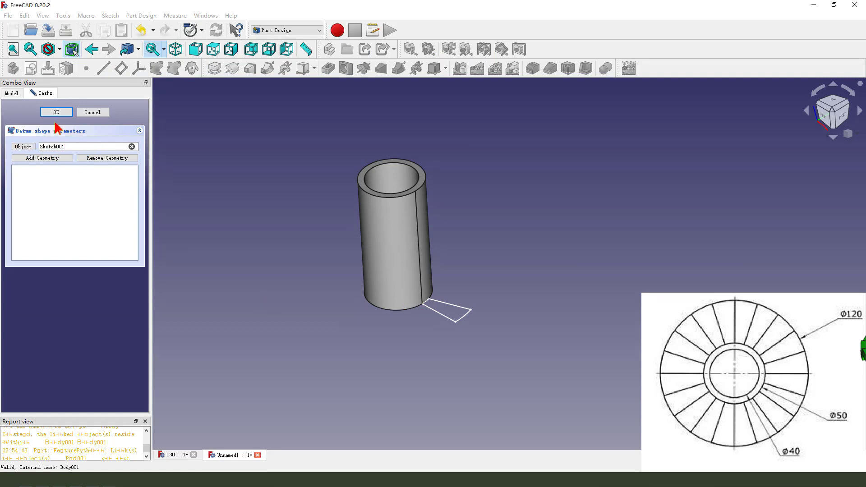
# - Confirm the ShapeBinder, hide the column and Sketch001, and select the ShapeBinder
pyautogui.click(56, 113)
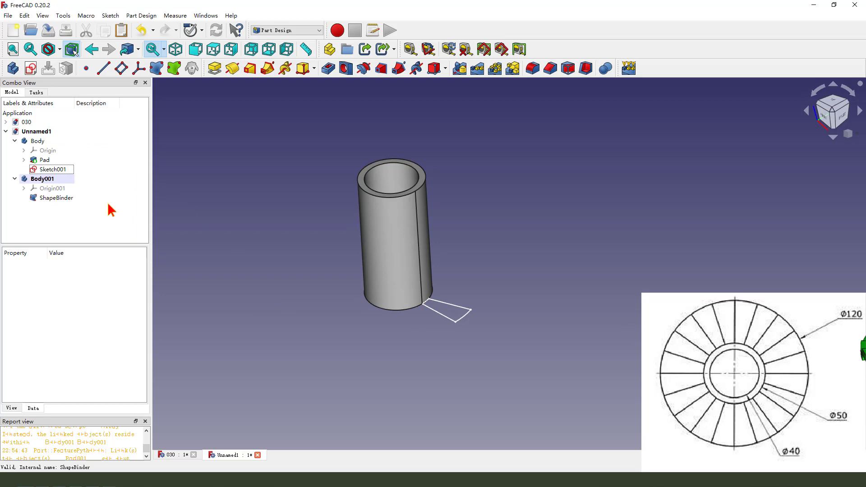
pyautogui.click(51, 169)
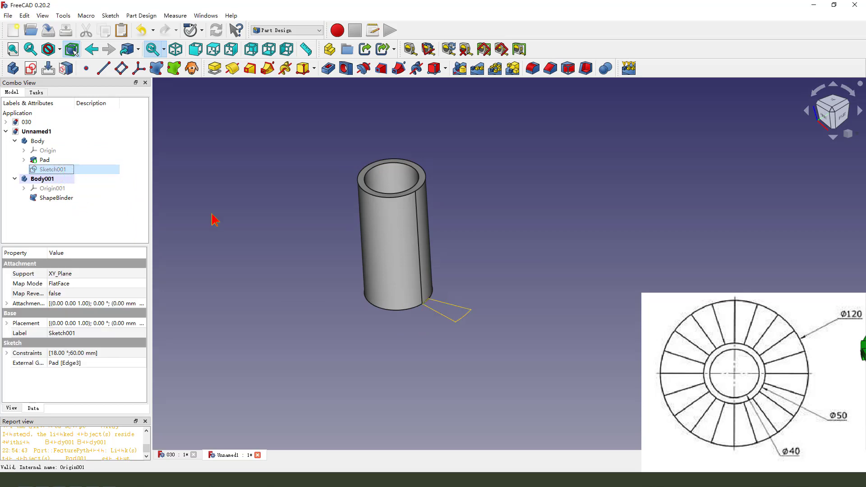
pyautogui.click(45, 159)
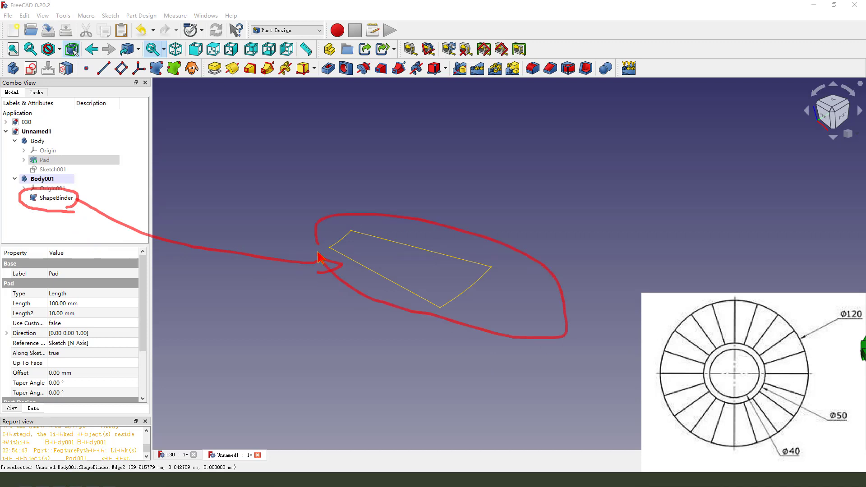
pyautogui.click(56, 198)
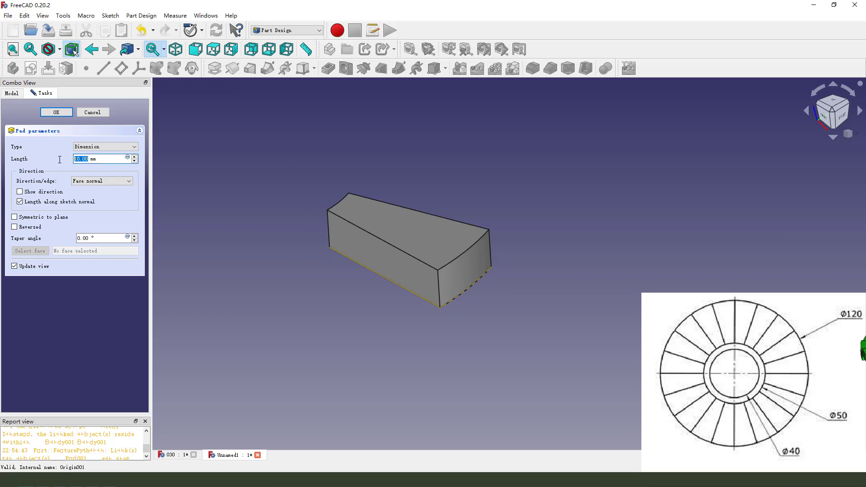
# - Pad the ShapeBinder outline into a 5 mm thick step, Pad001
pyautogui.write('5 mm')
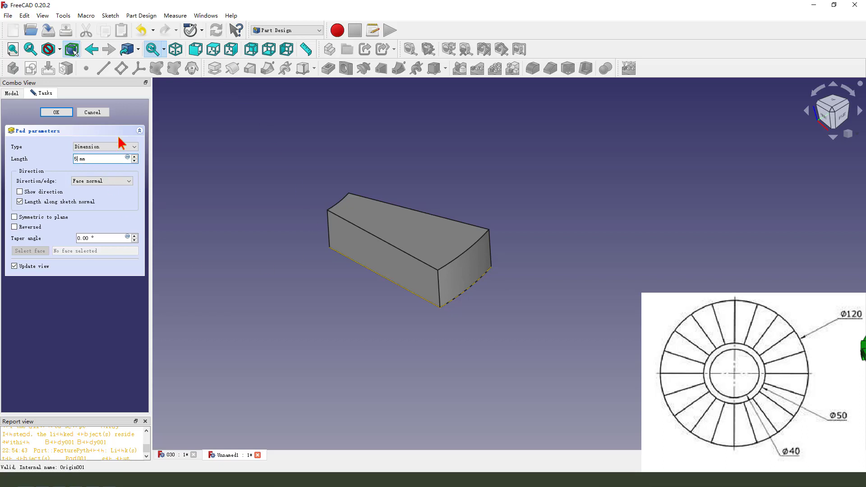
pyautogui.click(56, 112)
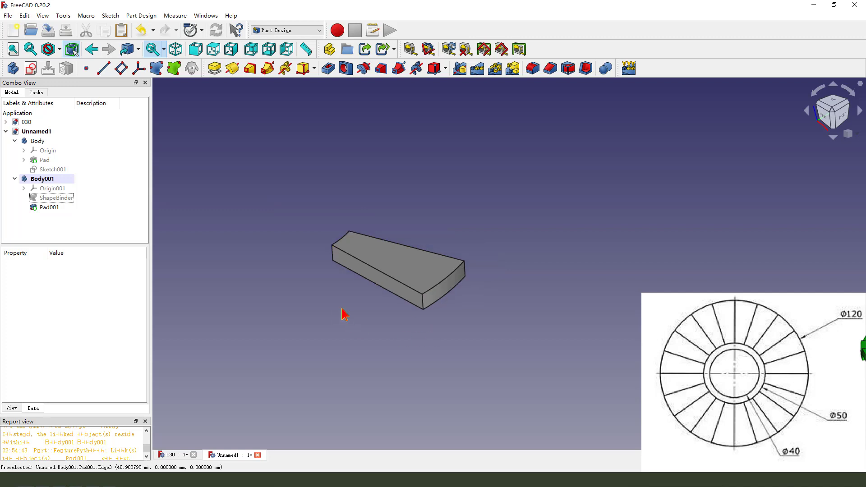
pyautogui.moveTo(293, 113)
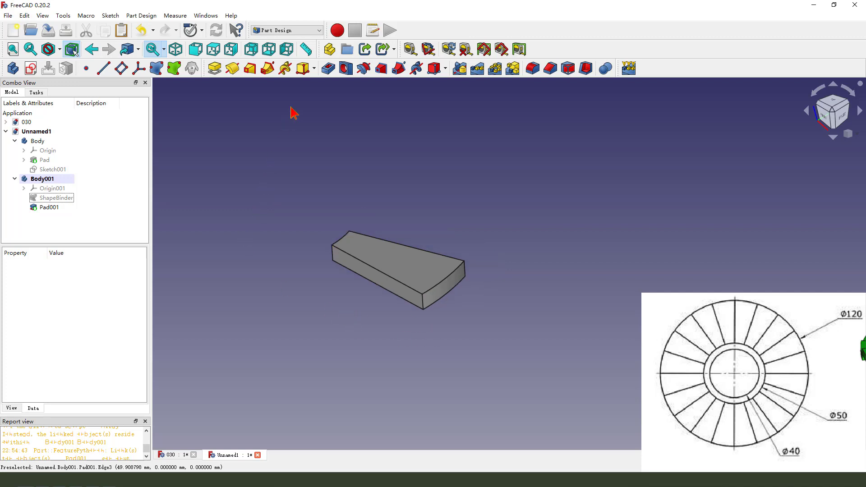
pyautogui.click(284, 30)
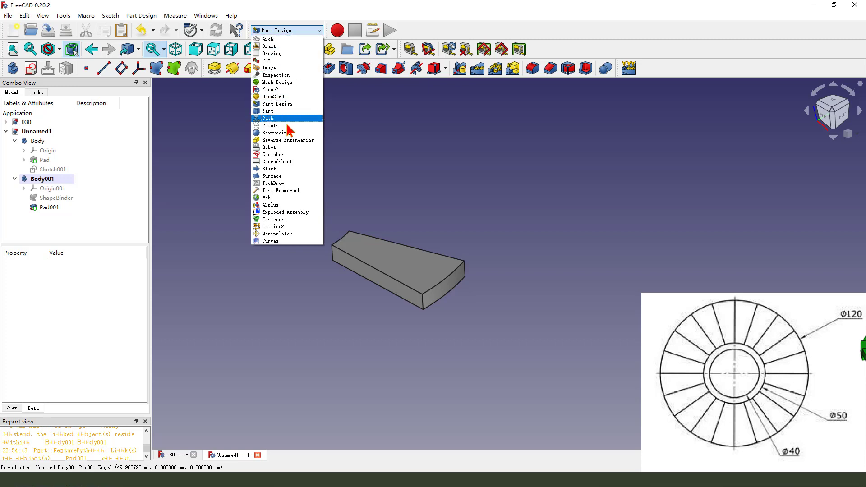
pyautogui.moveTo(287, 60)
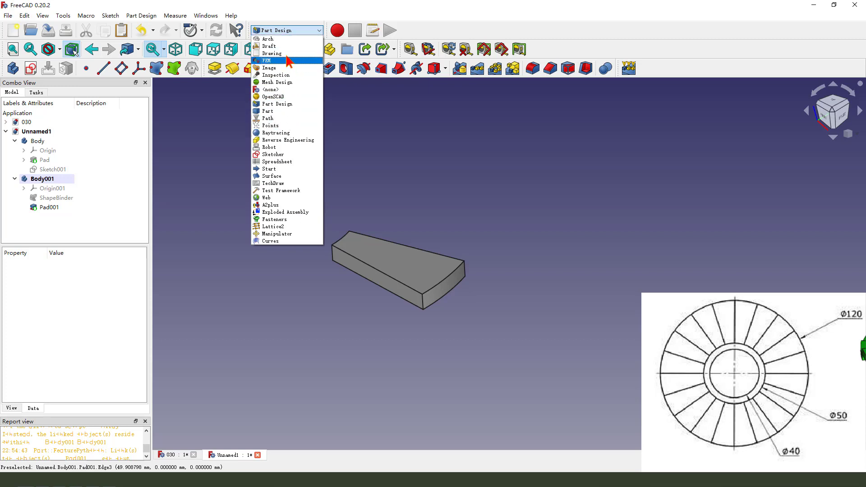
# - Switch to the Draft workbench and turn off its drafting grid
pyautogui.click(268, 46)
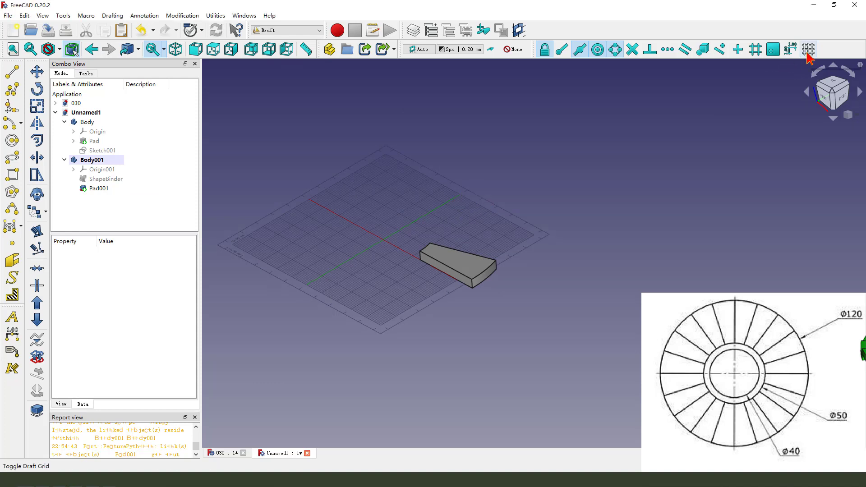
pyautogui.click(807, 49)
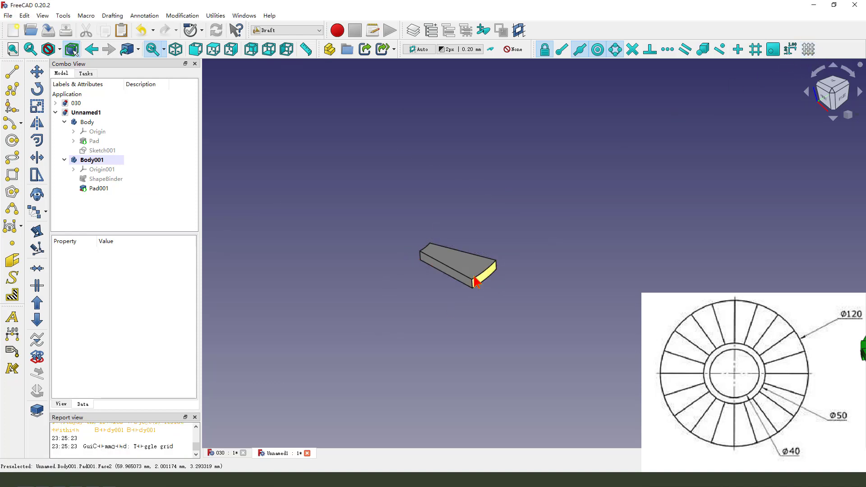
pyautogui.moveTo(108, 205)
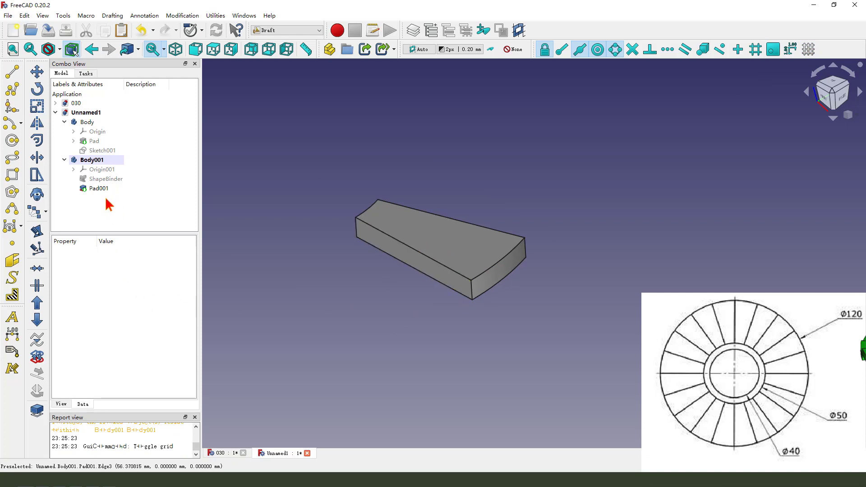
# - Polar-array the wedge step Pad001 into 20 copies around 360°, then select the array
pyautogui.click(99, 189)
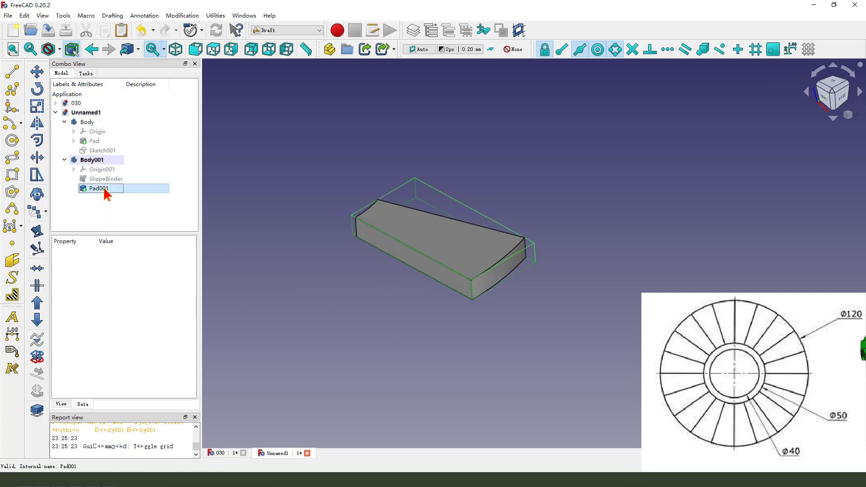
pyautogui.click(43, 212)
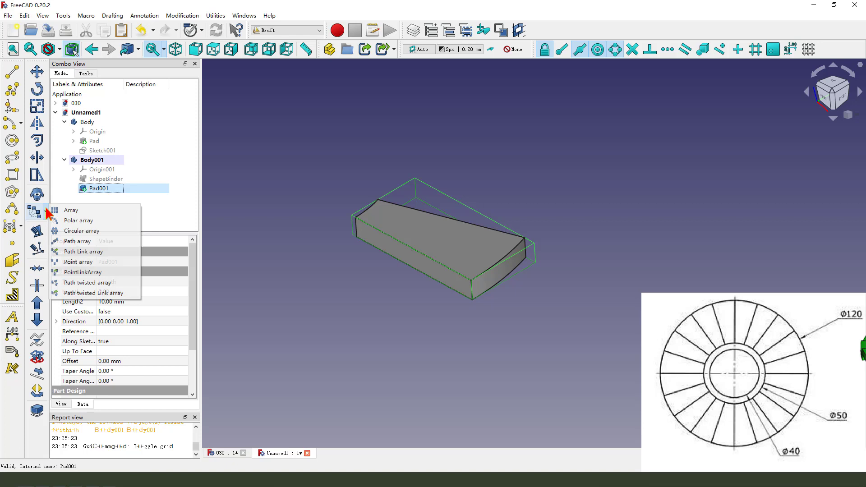
pyautogui.moveTo(84, 251)
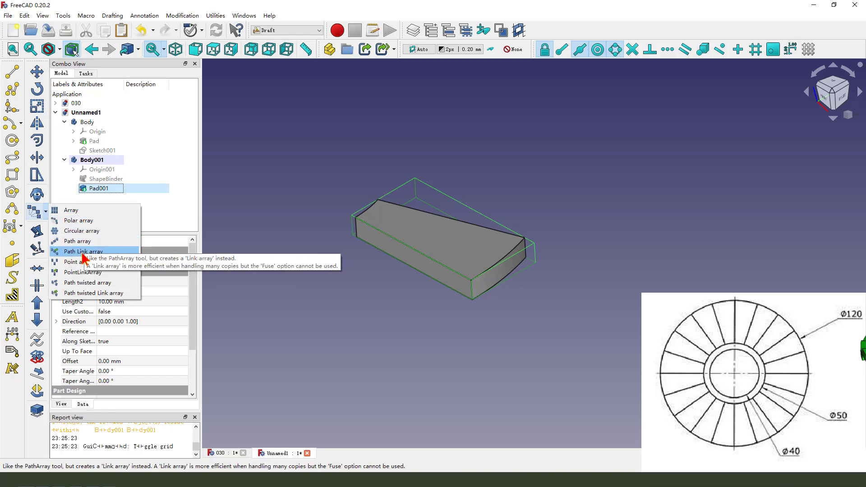
pyautogui.moveTo(79, 221)
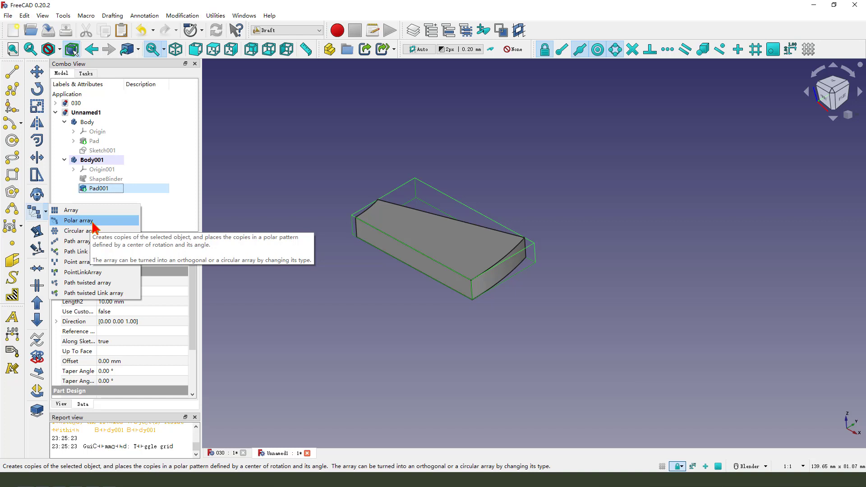
pyautogui.moveTo(82, 231)
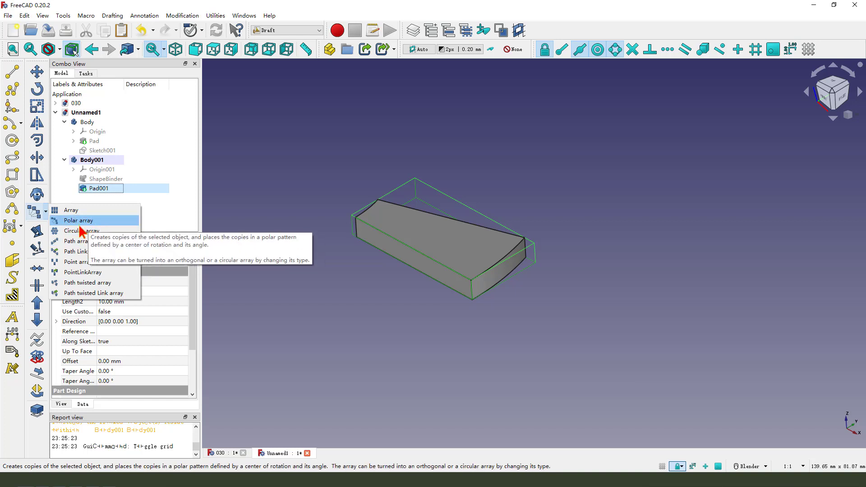
pyautogui.click(79, 221)
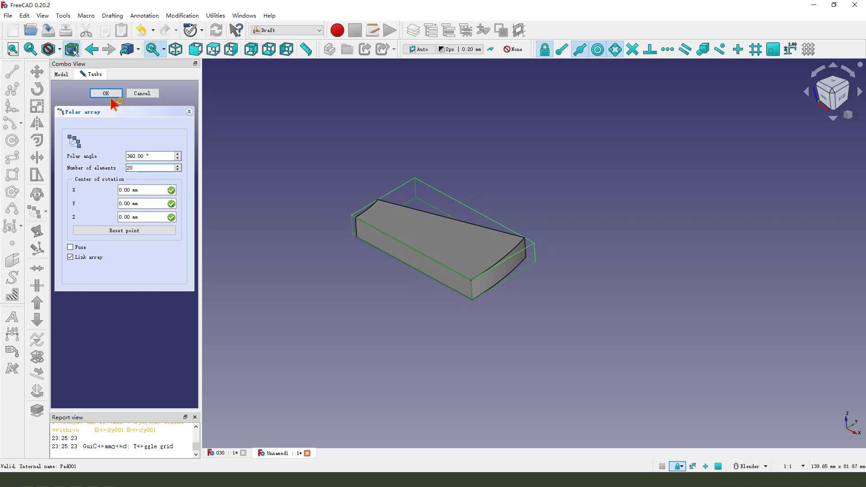
pyautogui.click(106, 93)
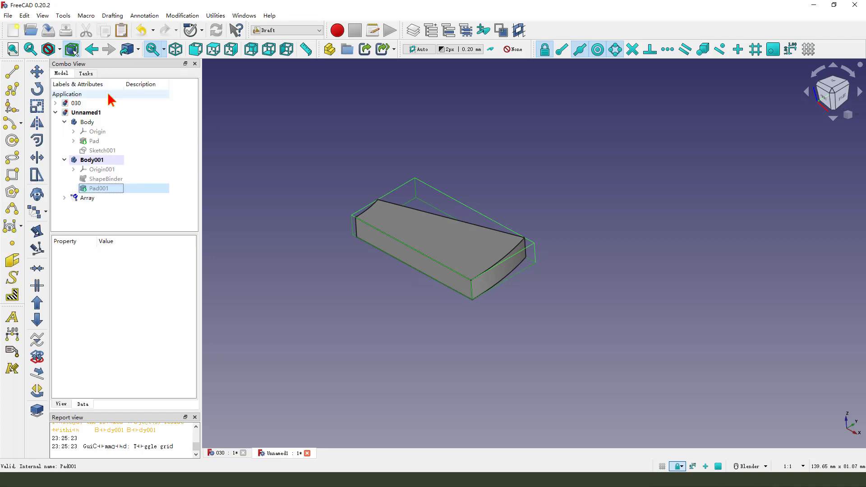
pyautogui.click(87, 197)
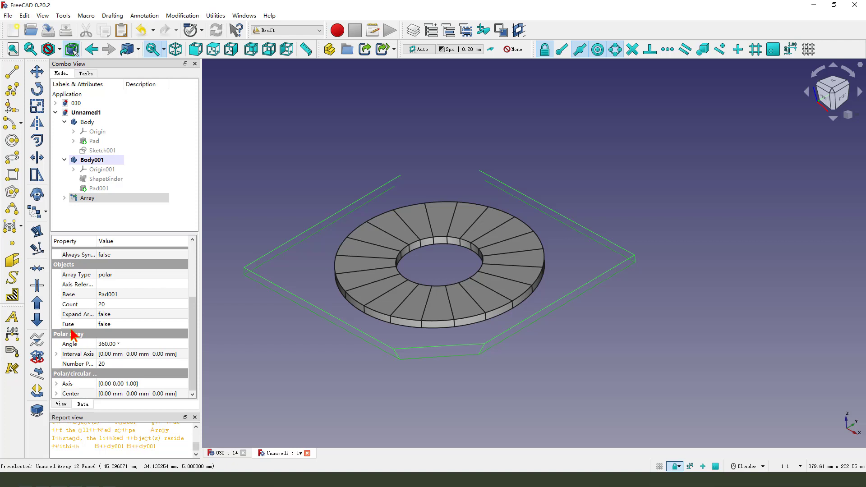
pyautogui.moveTo(59, 357)
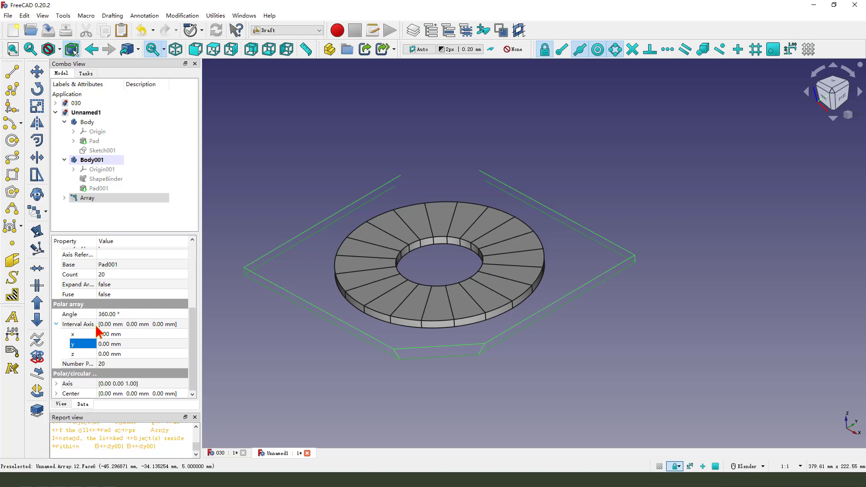
pyautogui.moveTo(87, 359)
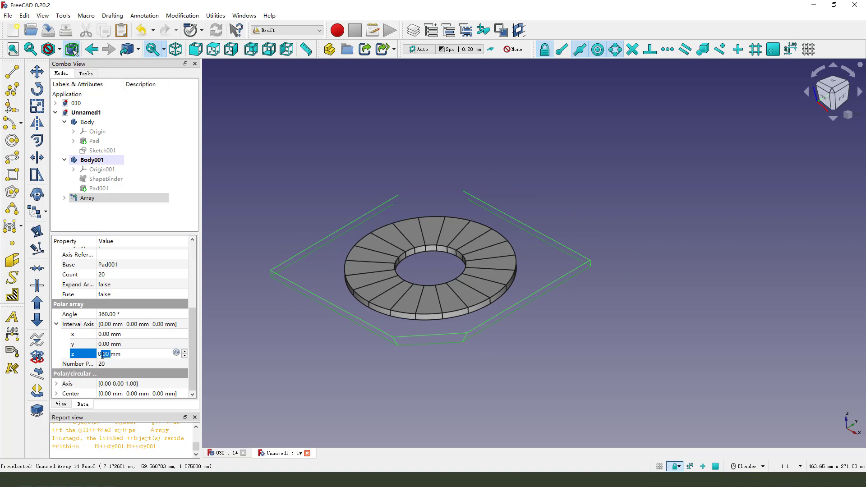
pyautogui.moveTo(152, 350)
pyautogui.write('5')
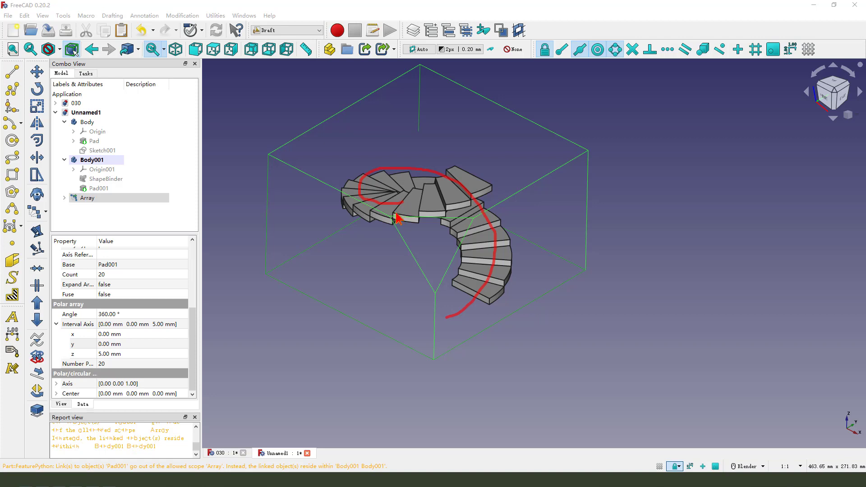
pyautogui.moveTo(391, 249)
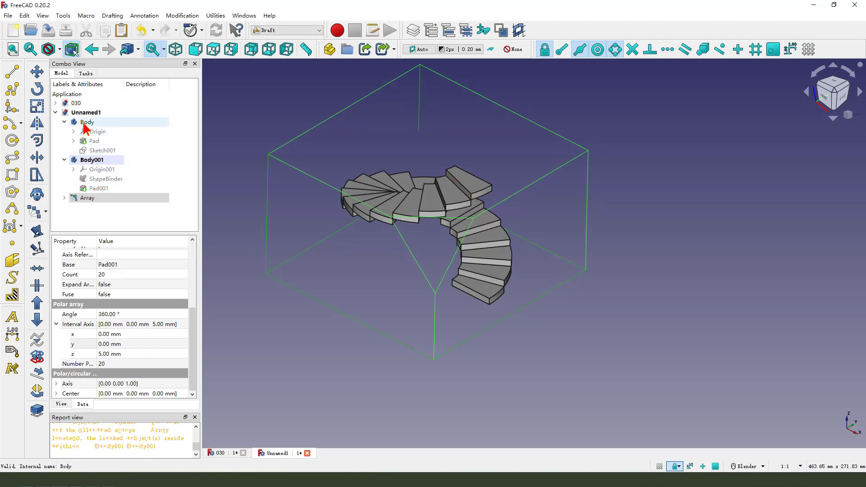
pyautogui.click(94, 141)
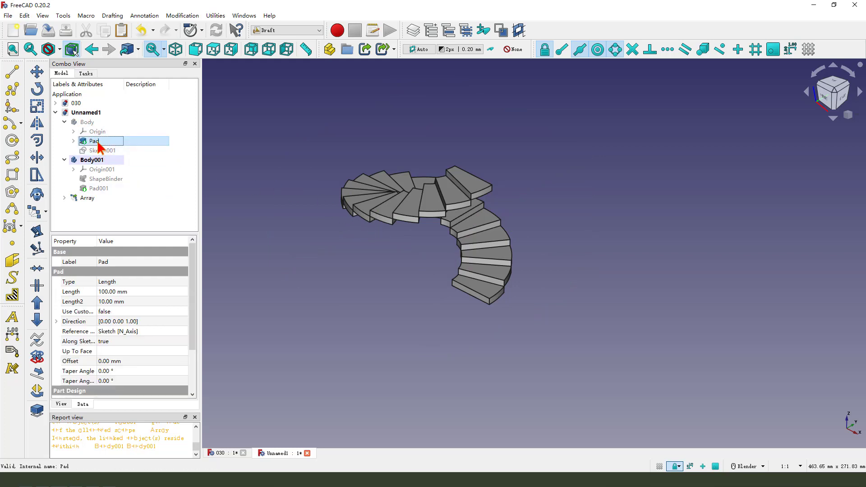
pyautogui.click(105, 150)
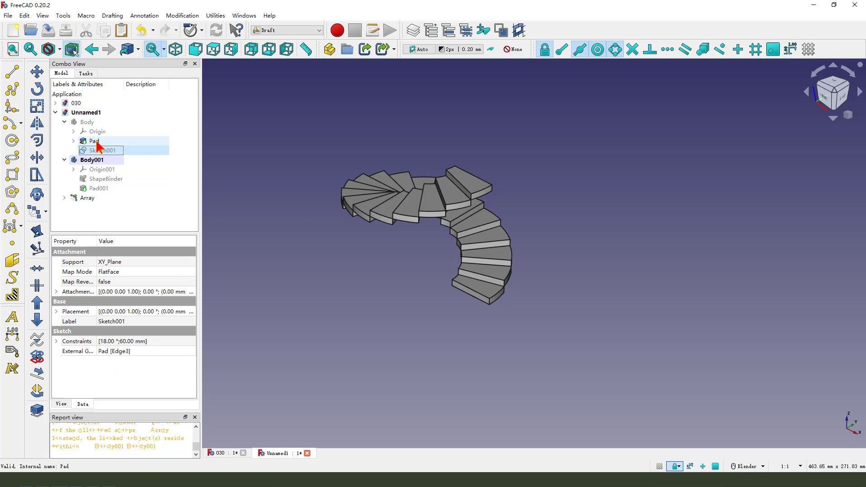
pyautogui.click(95, 140)
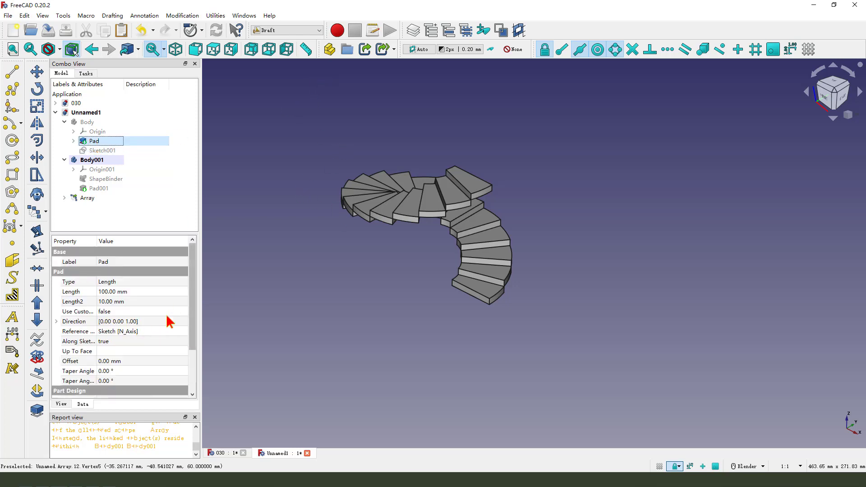
pyautogui.scroll(-3)
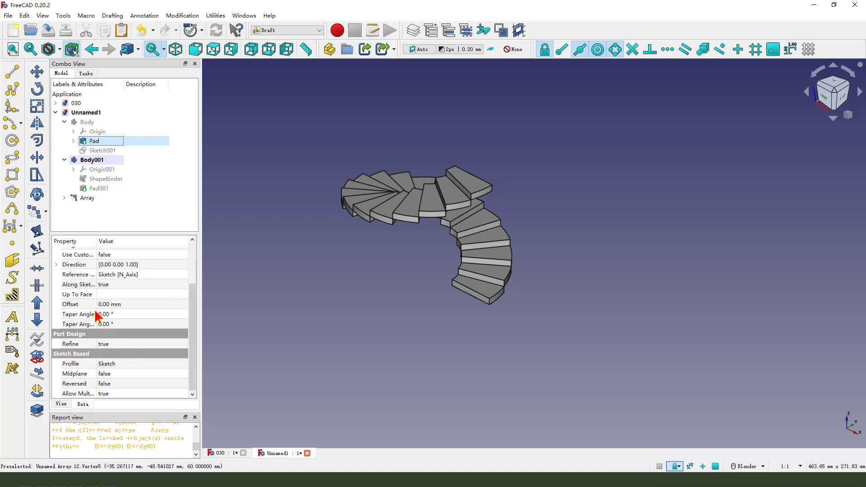
pyautogui.click(87, 197)
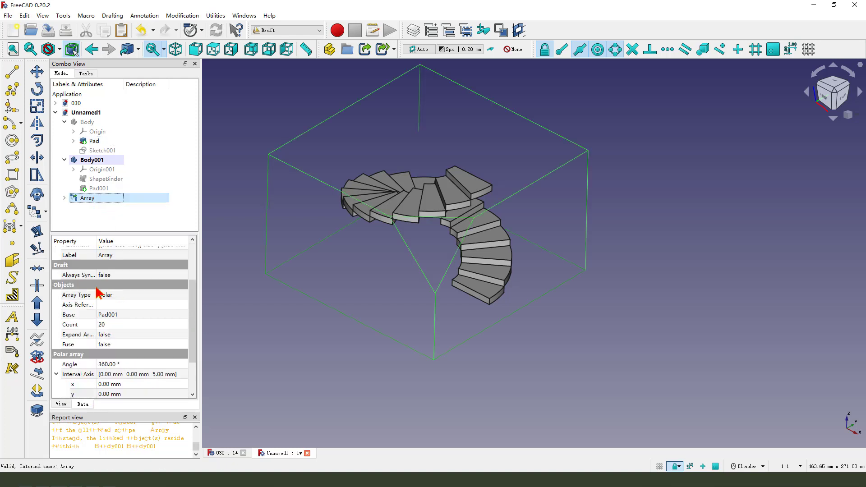
pyautogui.scroll(-3)
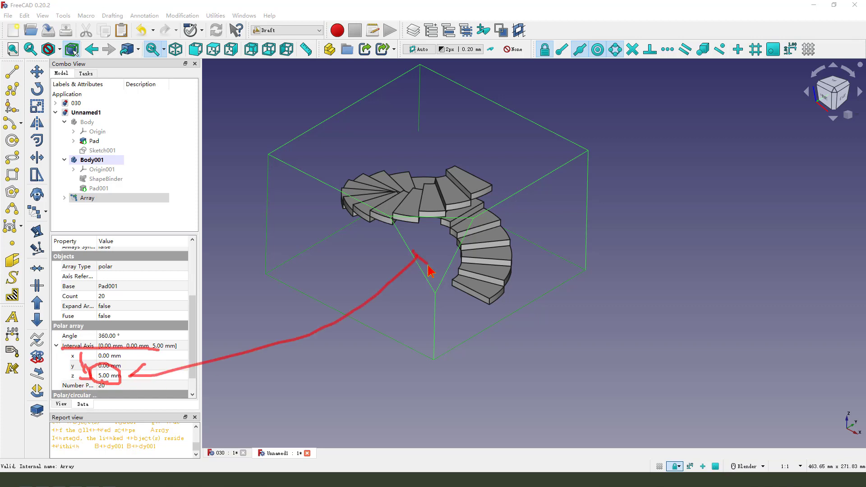
pyautogui.click(100, 187)
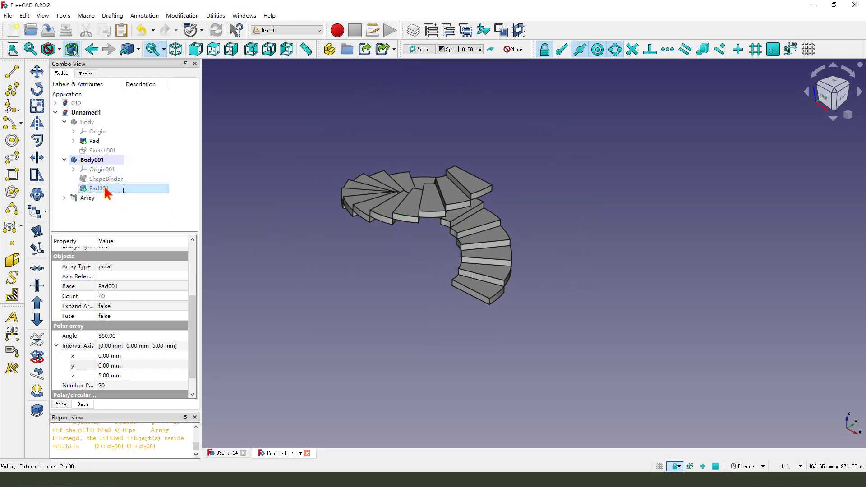
pyautogui.click(97, 189)
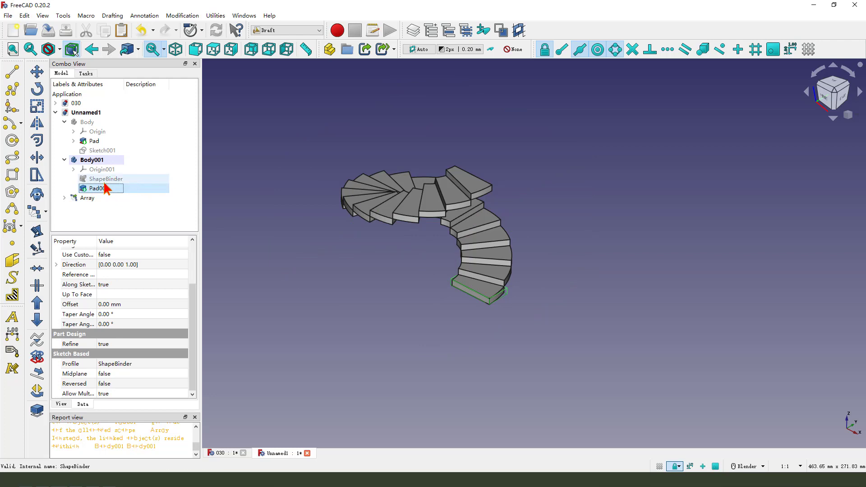
pyautogui.click(94, 141)
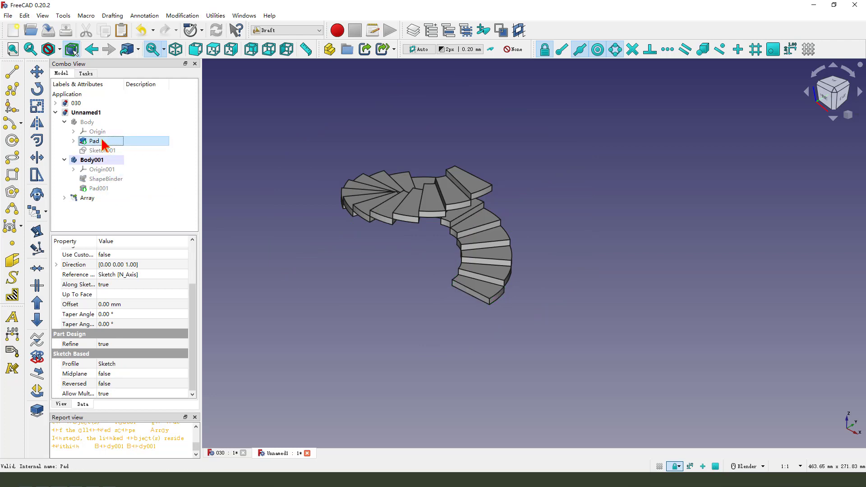
pyautogui.click(86, 122)
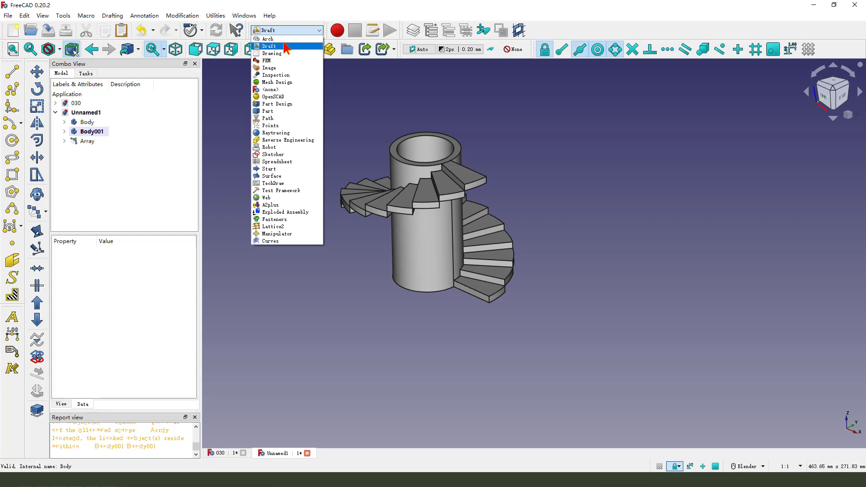
pyautogui.moveTo(268, 111)
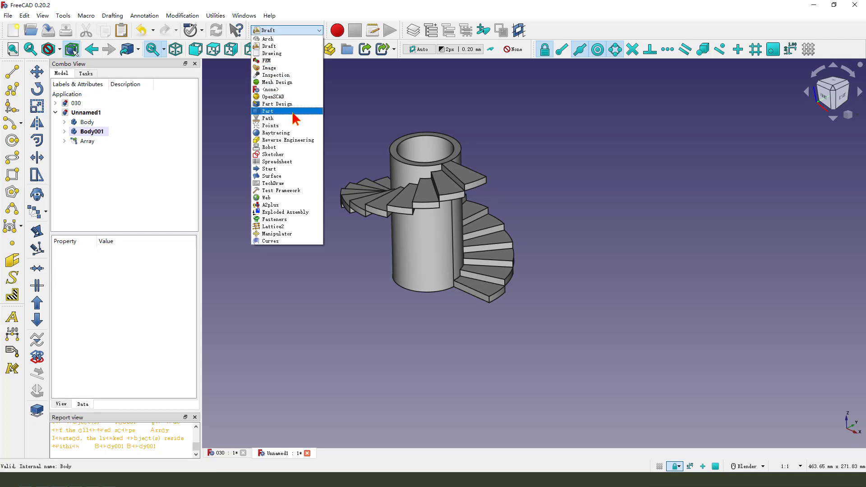
# - Switch to the Part workbench and select Body, Body001 and Array together
pyautogui.click(268, 111)
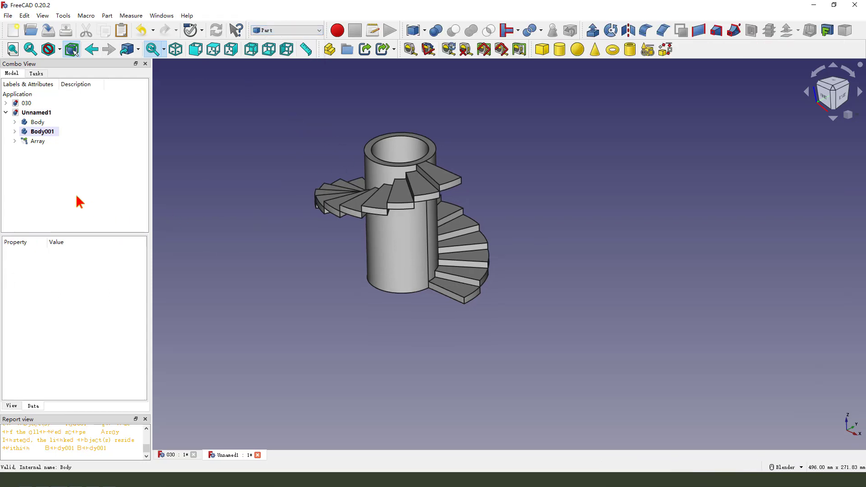
pyautogui.click(38, 122)
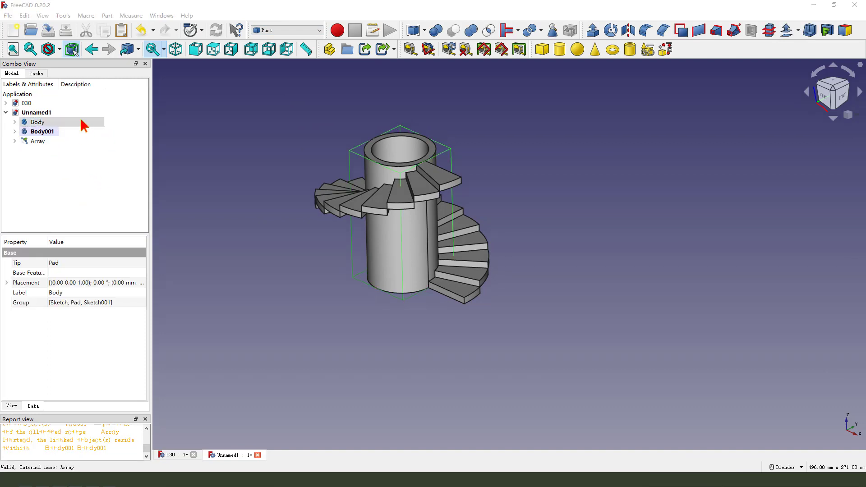
pyautogui.moveTo(60, 148)
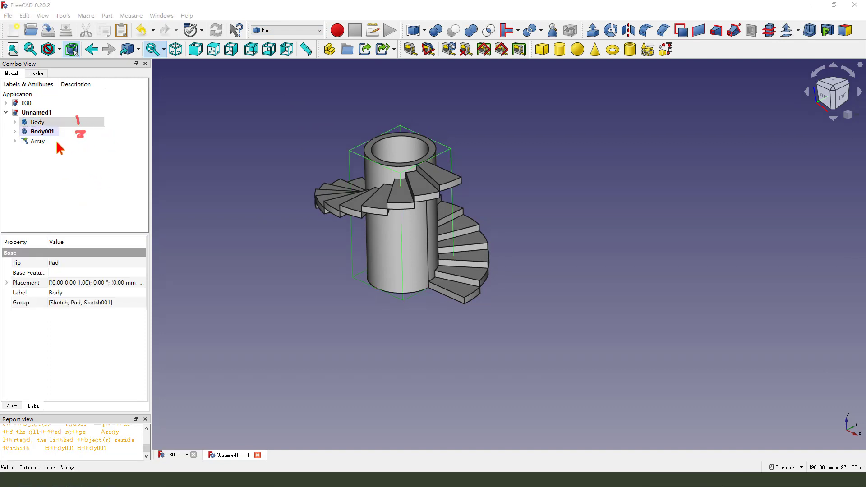
pyautogui.click(38, 122)
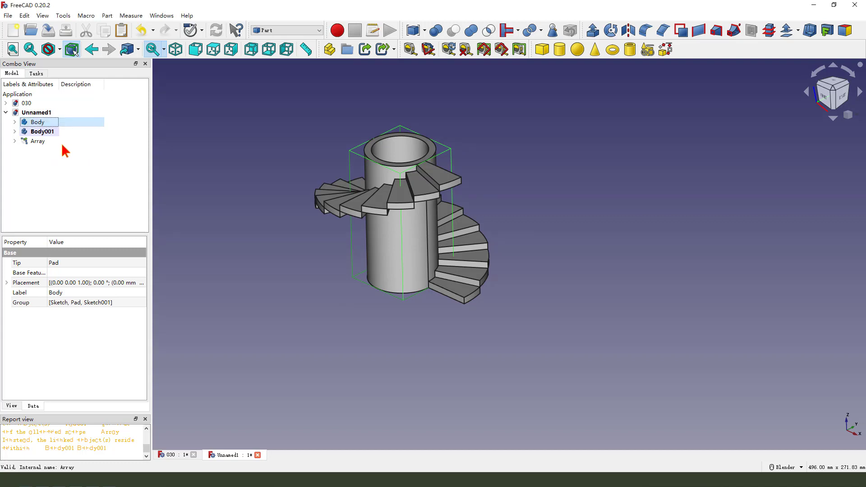
pyautogui.click(43, 132)
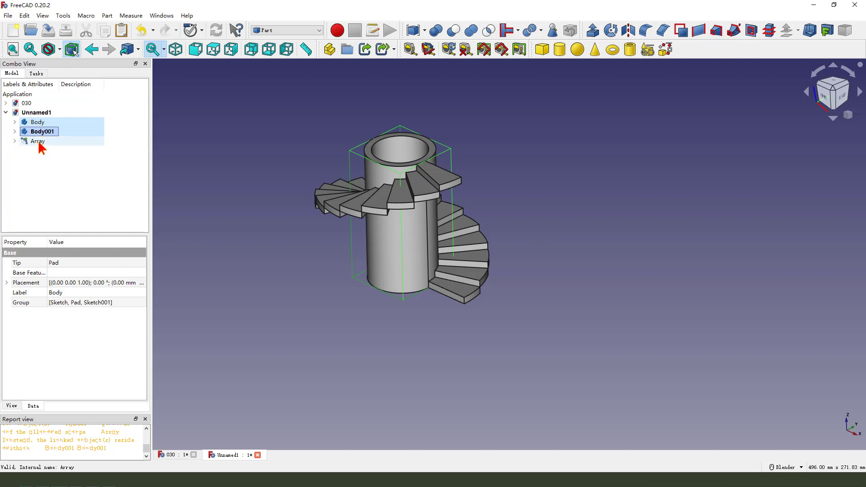
pyautogui.click(37, 140)
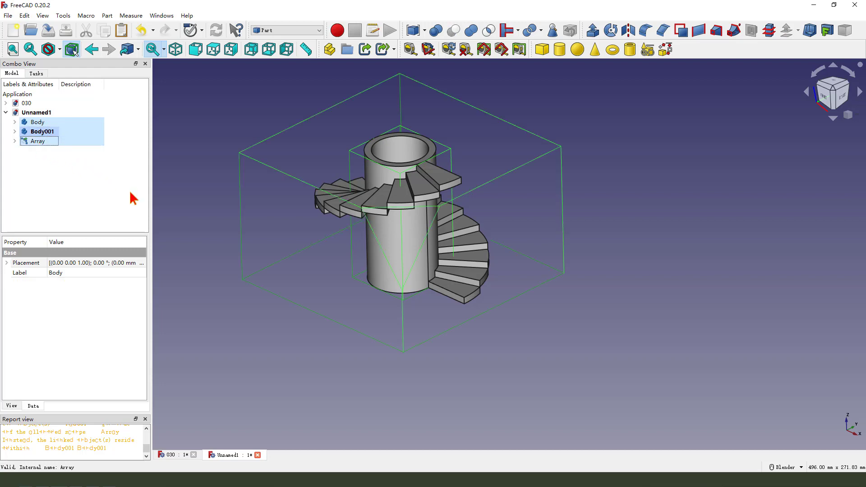
pyautogui.moveTo(492, 65)
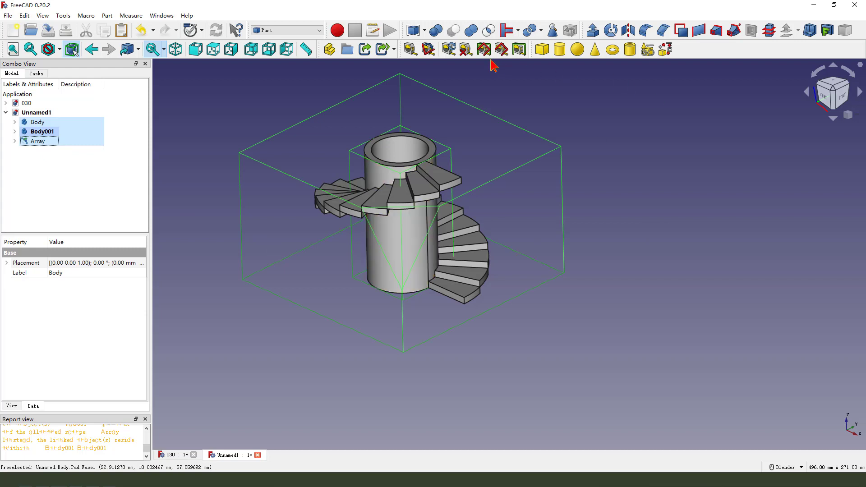
pyautogui.moveTo(470, 30)
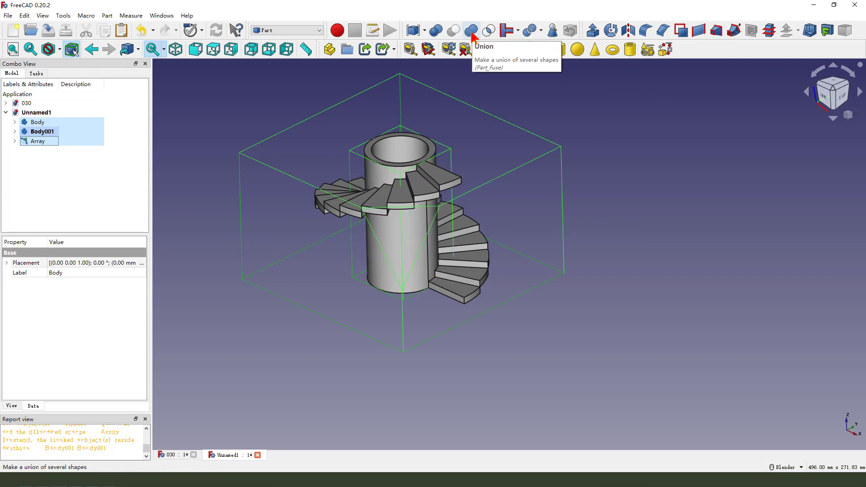
# - Union Body, Body001 and Array into one Fusion solid
pyautogui.click(472, 31)
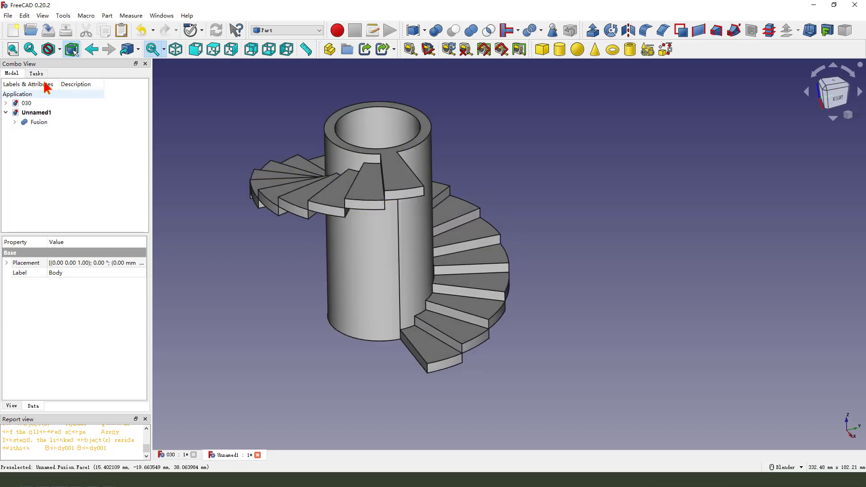
# - Set the Fusion object's colour to magenta from its context menu
pyautogui.rightClick(38, 122)
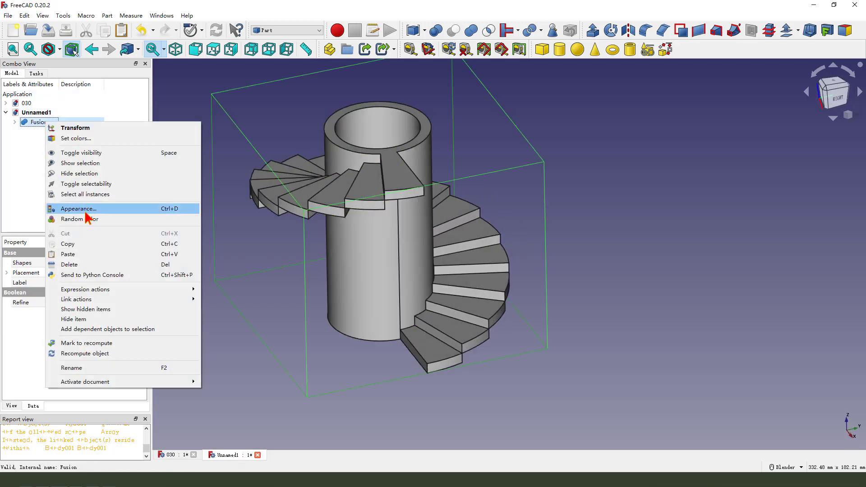
pyautogui.click(79, 219)
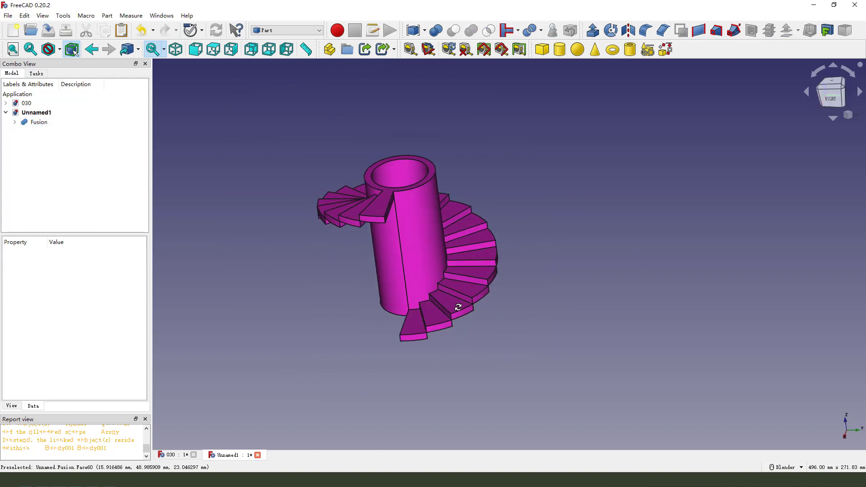